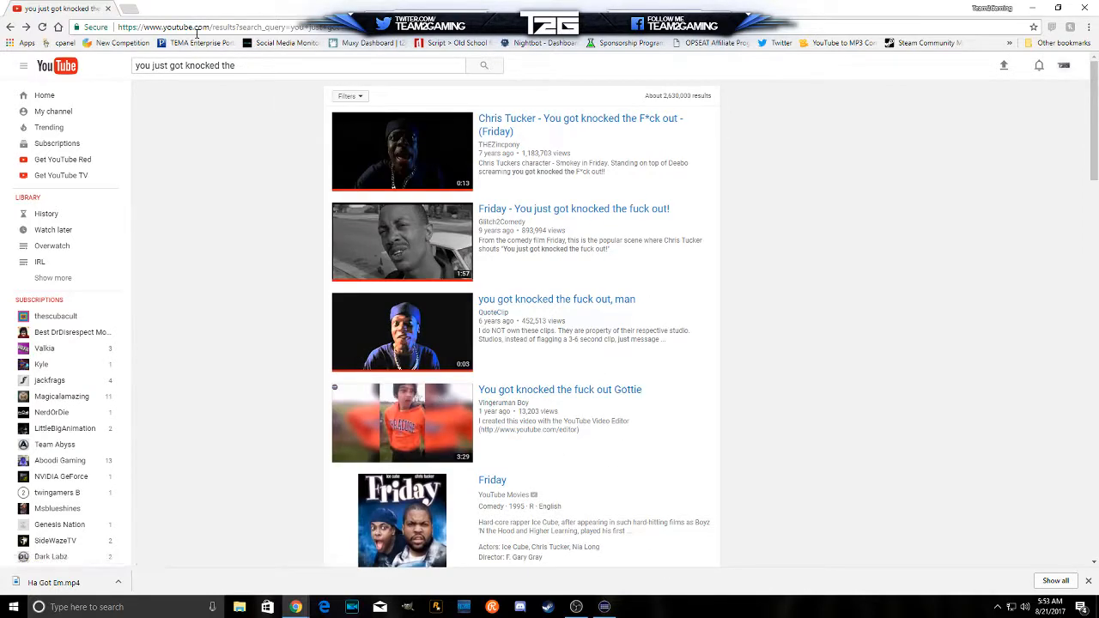
Step: Open the QuoteClip quote video and select its web address
click(401, 332)
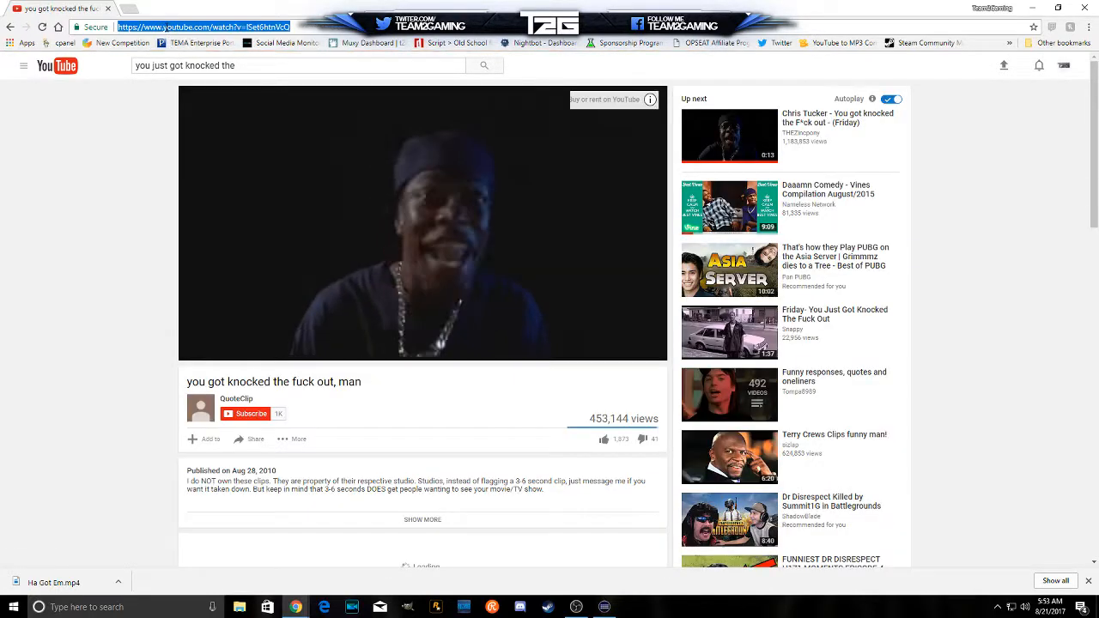
click(255, 439)
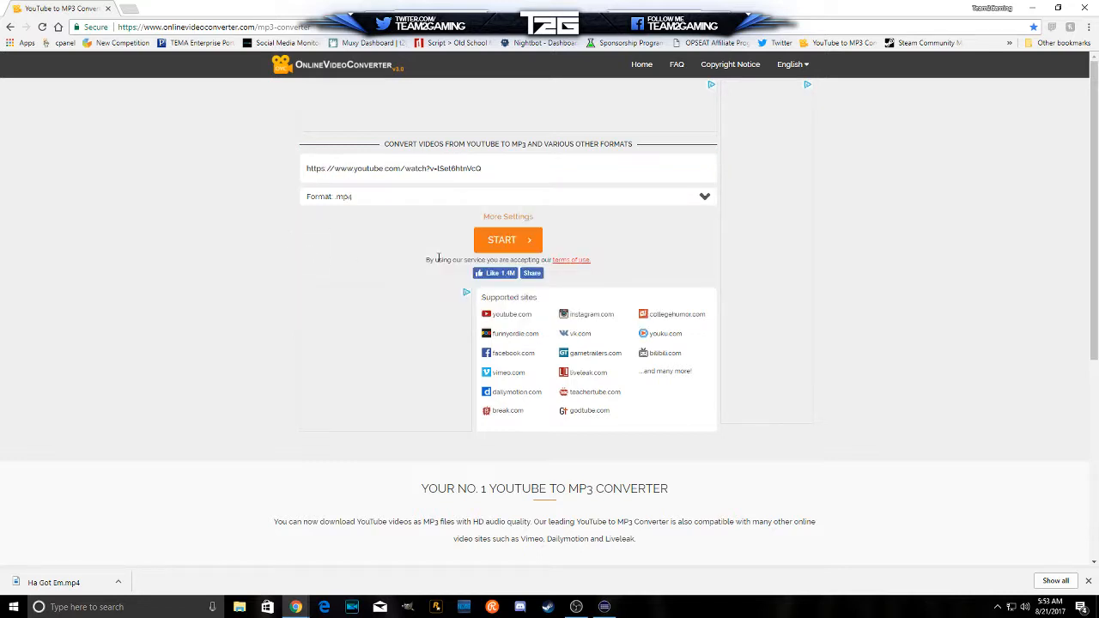
Step: Start converting the pasted YouTube link to an mp4 file
click(508, 239)
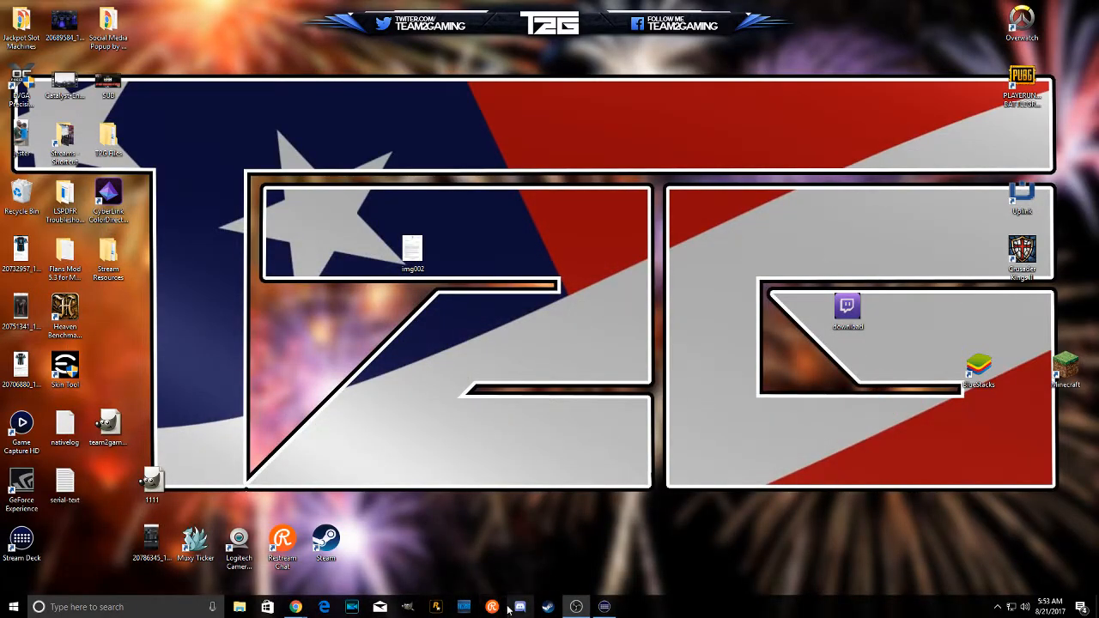
Step: Launch PowerDirector and import the downloaded quote video from Downloads
click(352, 607)
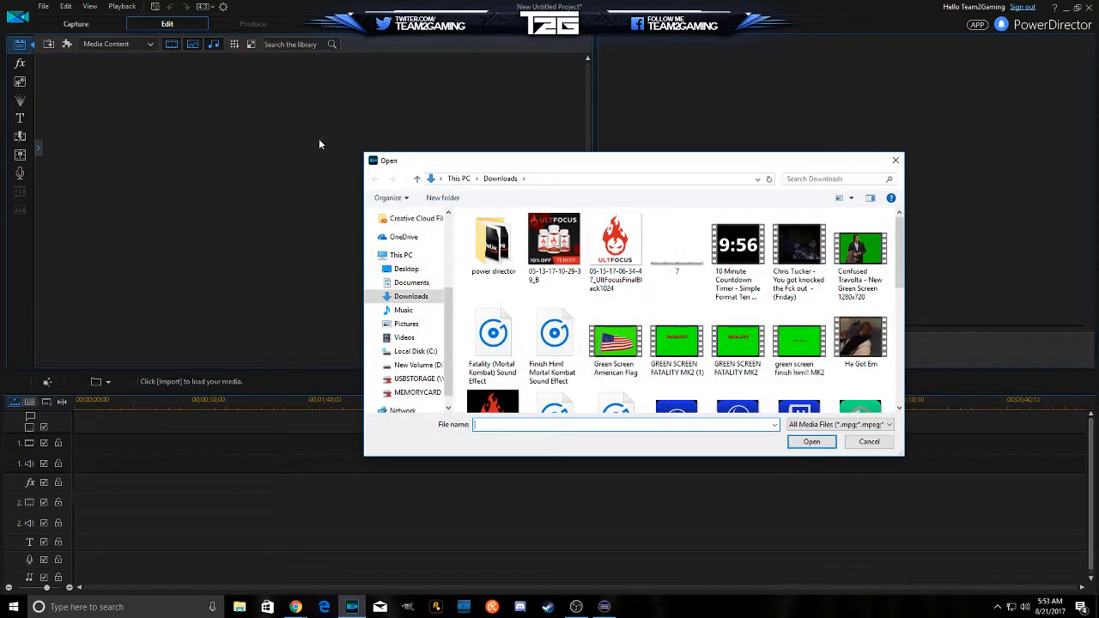
scroll(down, 3)
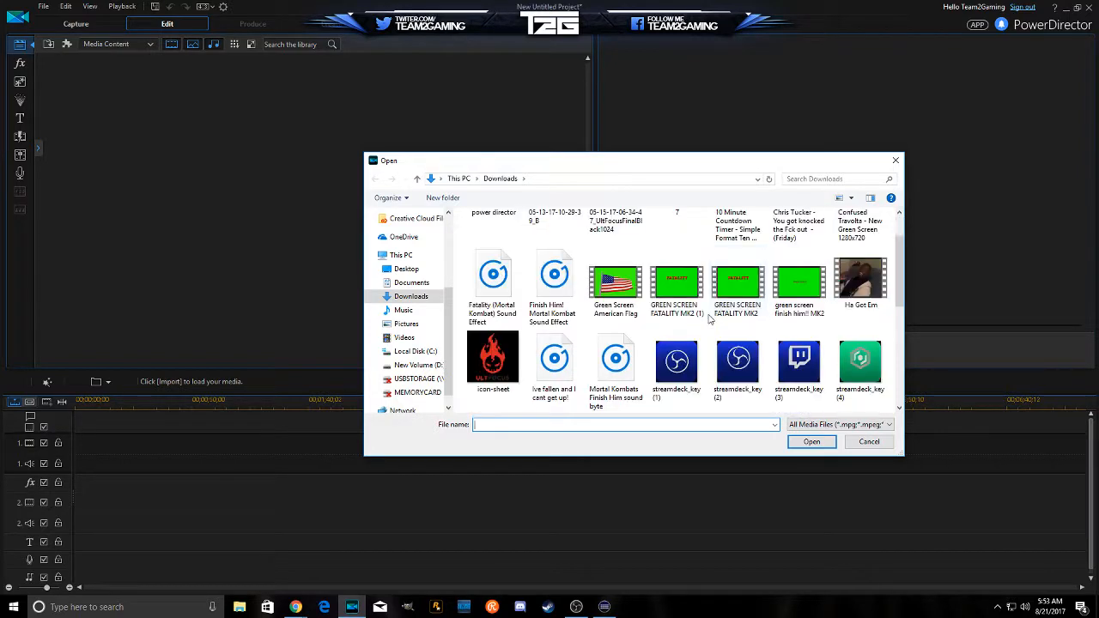
click(737, 365)
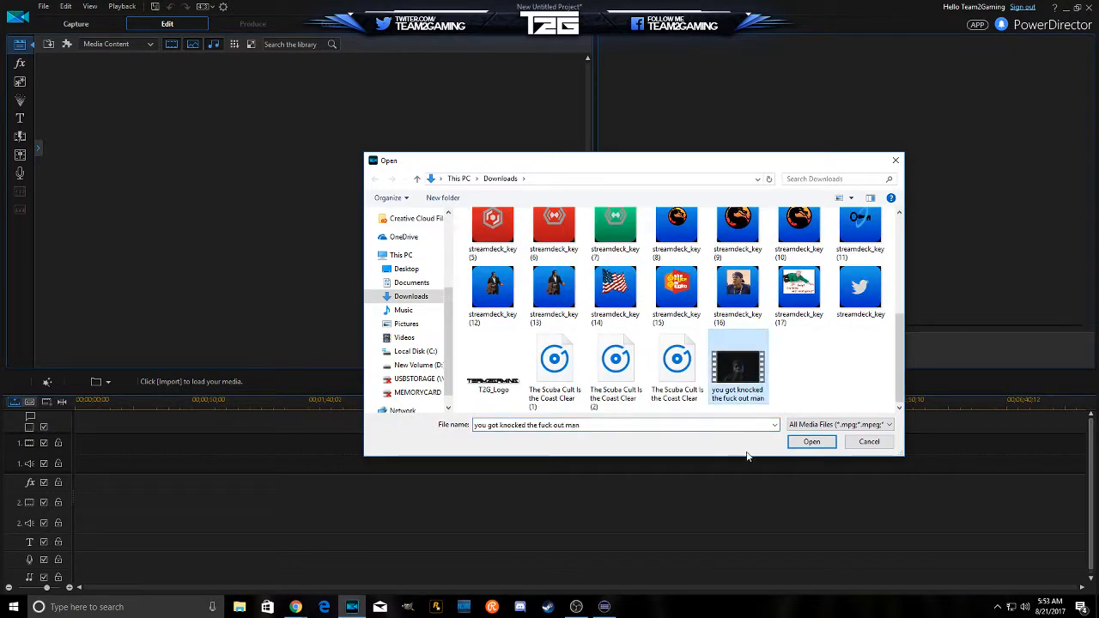
click(810, 441)
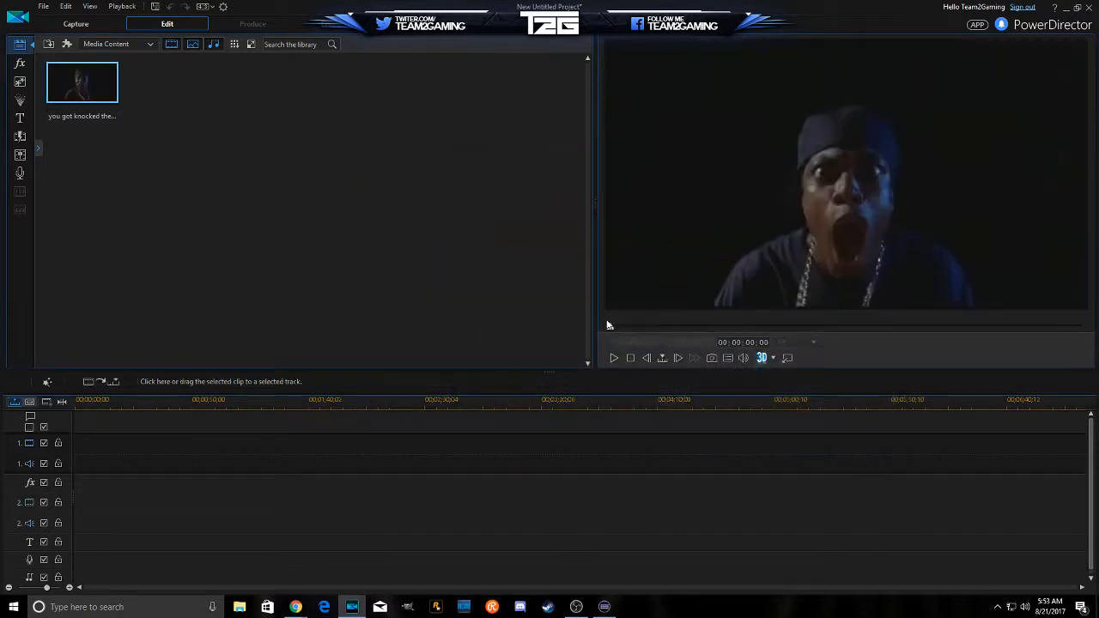
Step: Drag the quote clip onto video track 1 and open it in ColorDirector
click(613, 358)
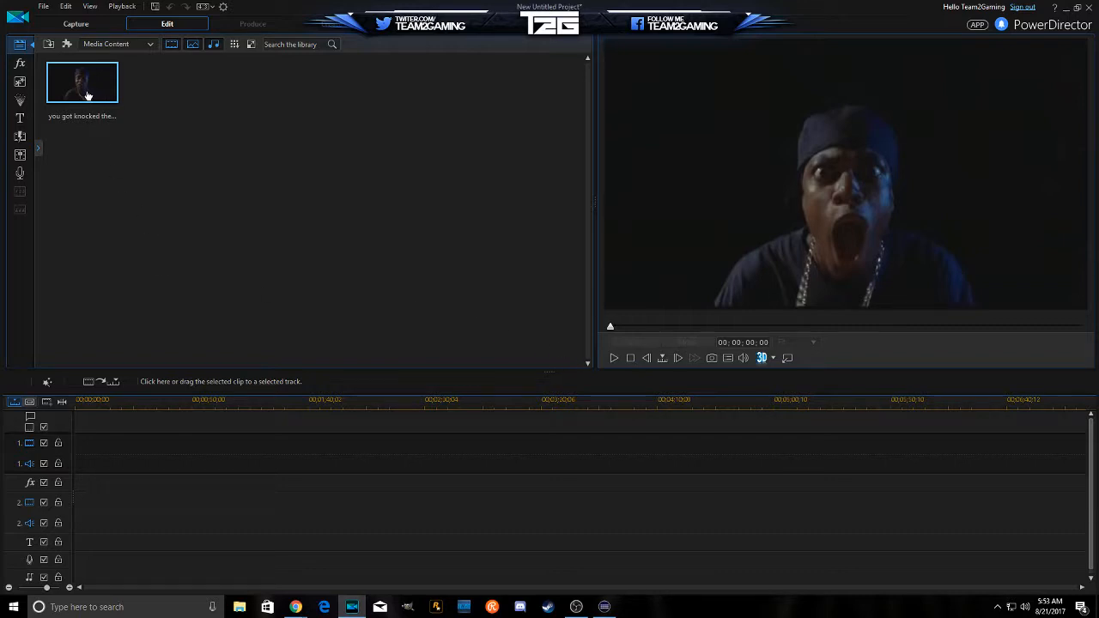
drag(81, 82, 81, 451)
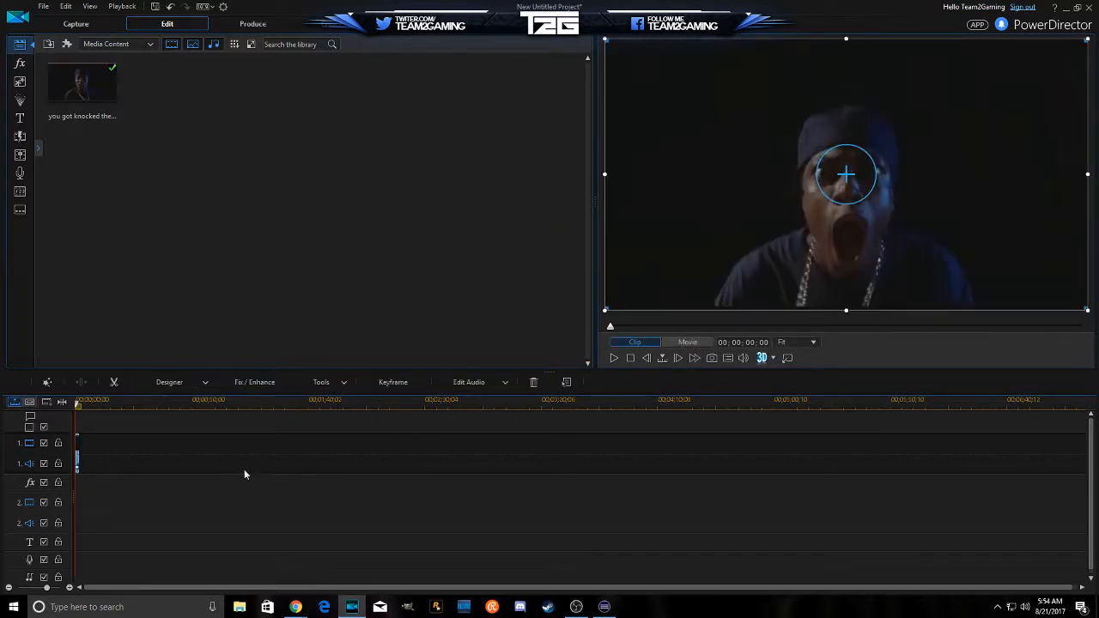
right_click(77, 464)
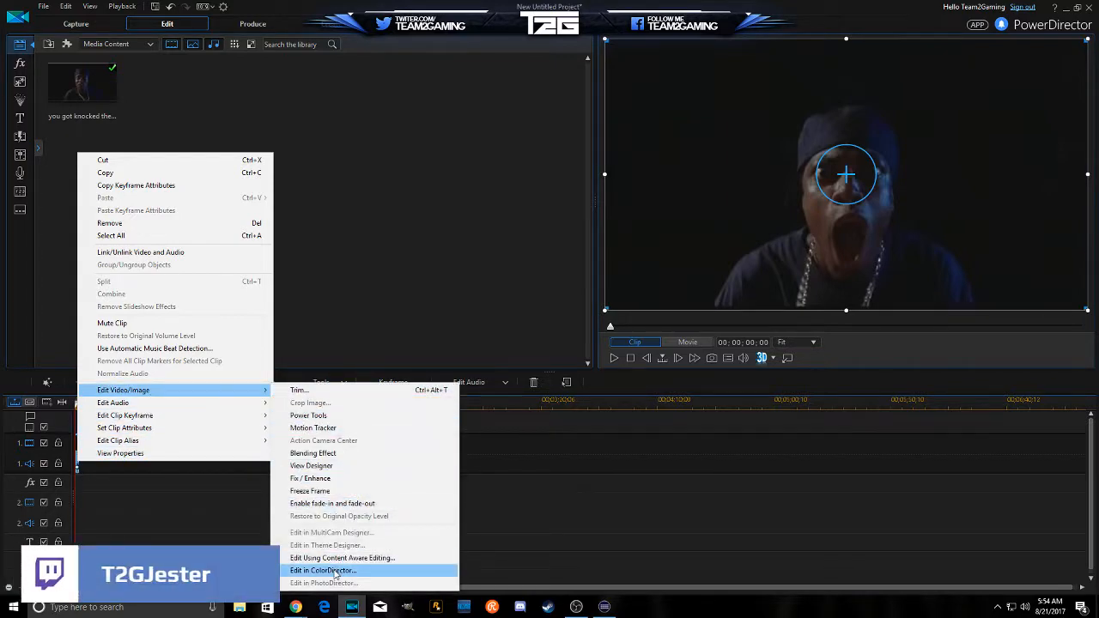
click(323, 570)
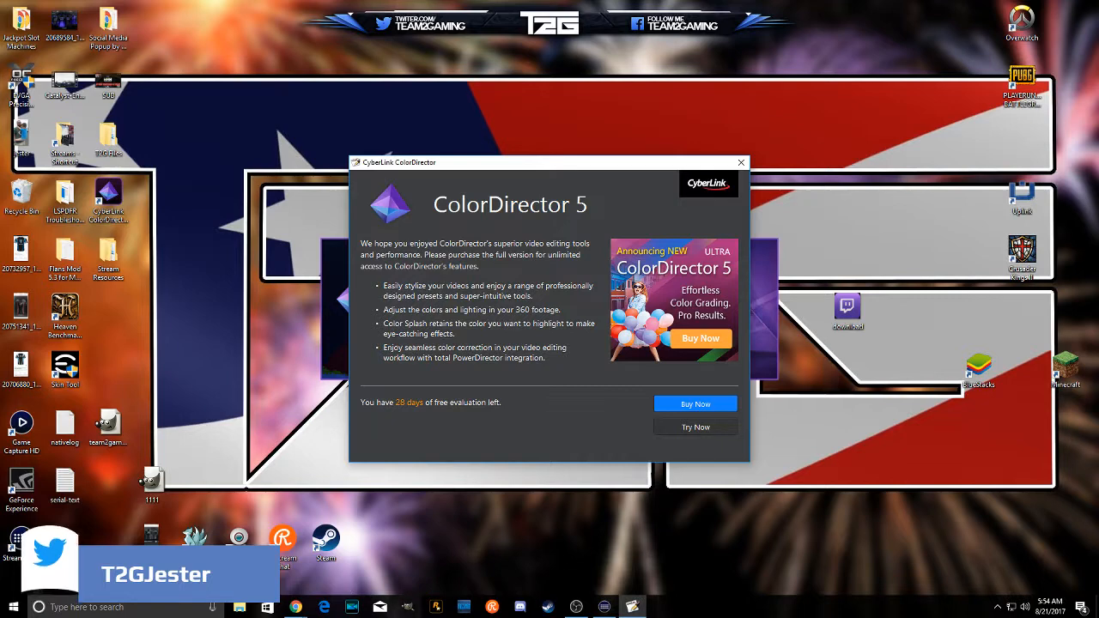
Step: Choose Try Now on the ColorDirector free-trial screen
click(696, 427)
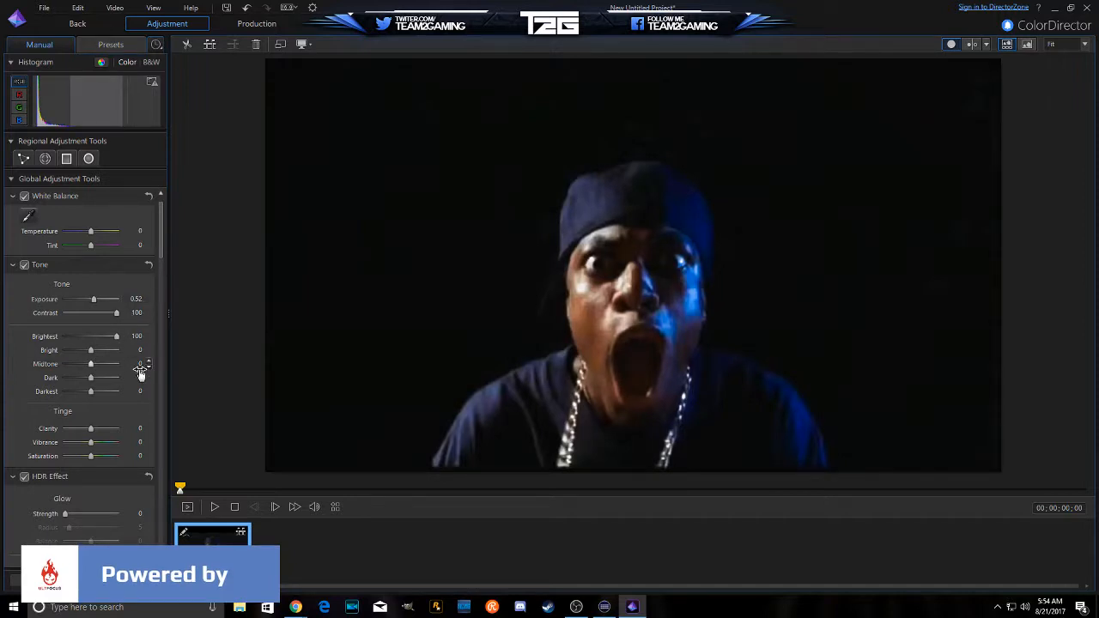
mouse_move(385, 527)
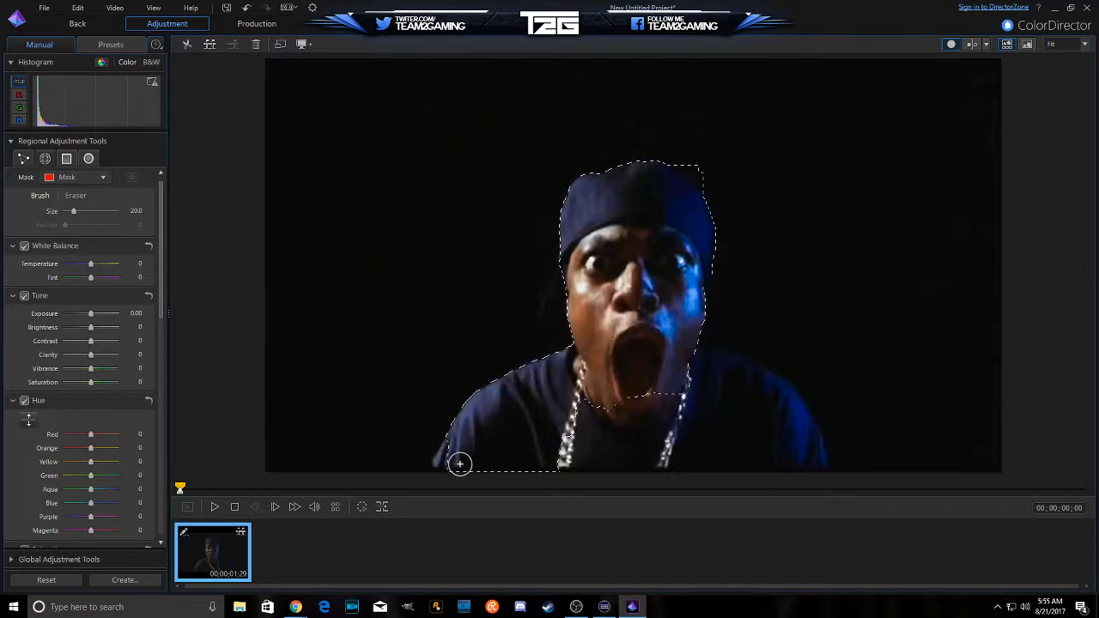
Step: Paint a regional brush mask over the man's head and shoulders
drag(459, 464, 771, 409)
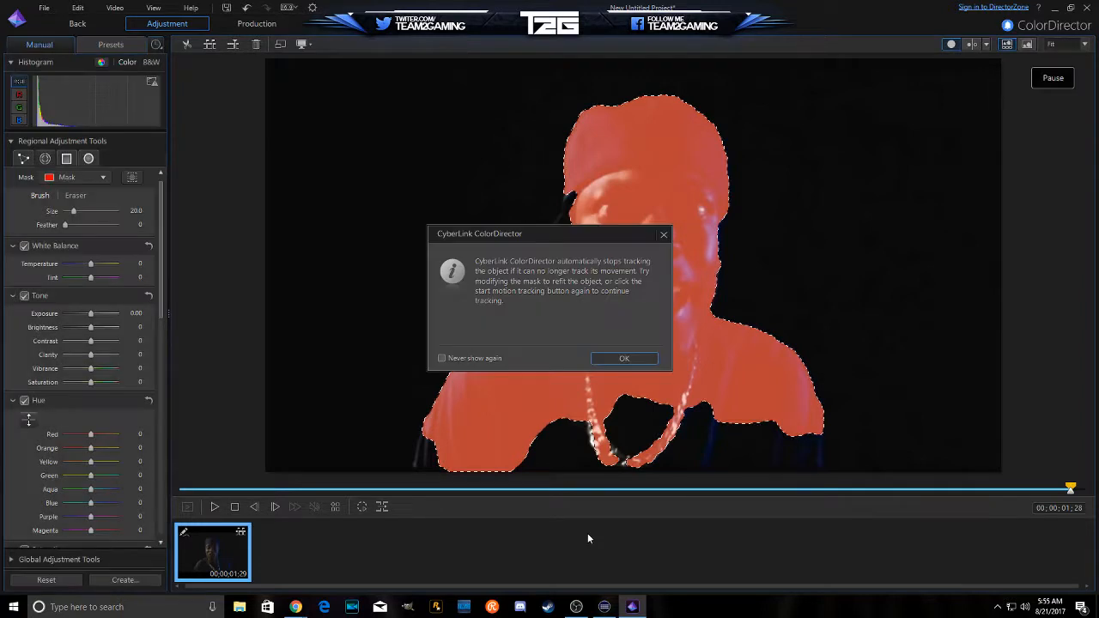
Step: Dismiss the motion-tracking notice after tracking the mask through the clip
click(624, 358)
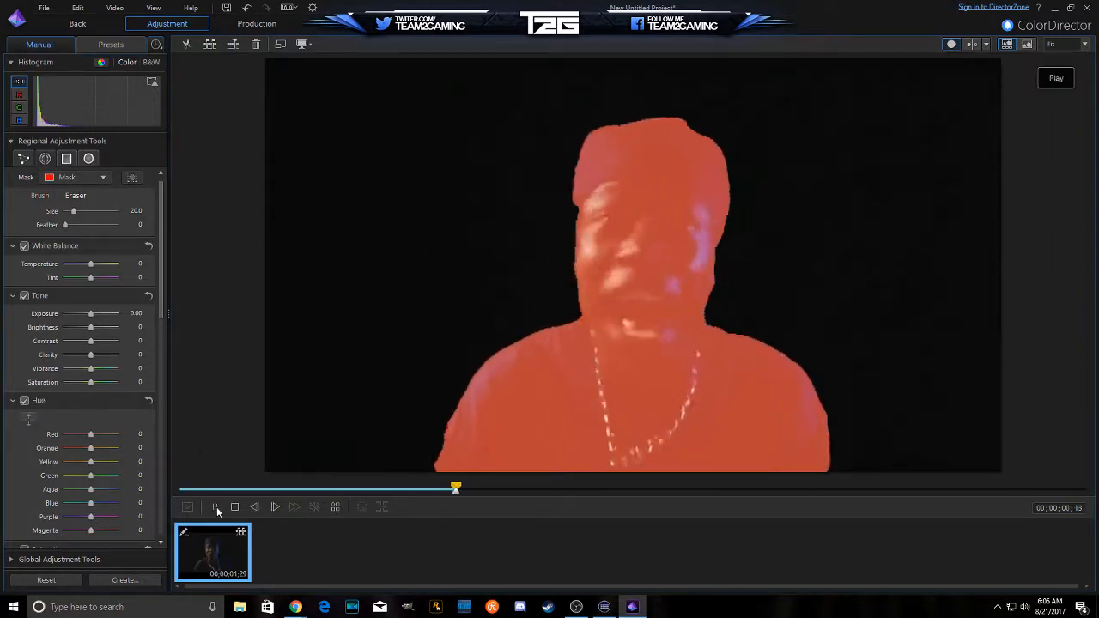
Step: Stop playback, invert the mask, and scroll down to Color Replacement
click(1055, 79)
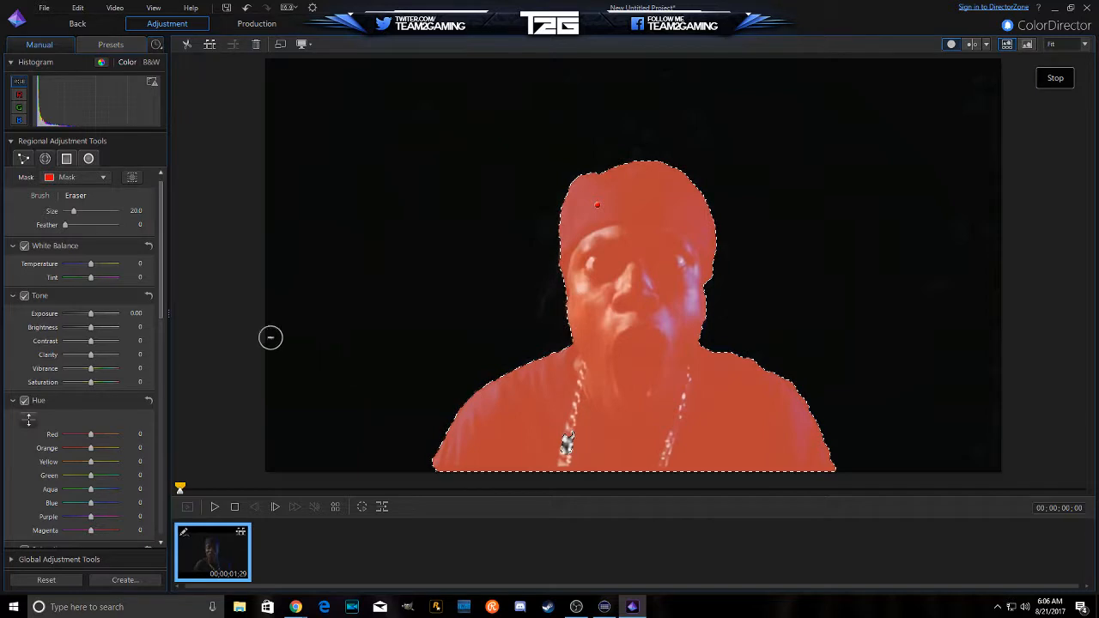
click(131, 178)
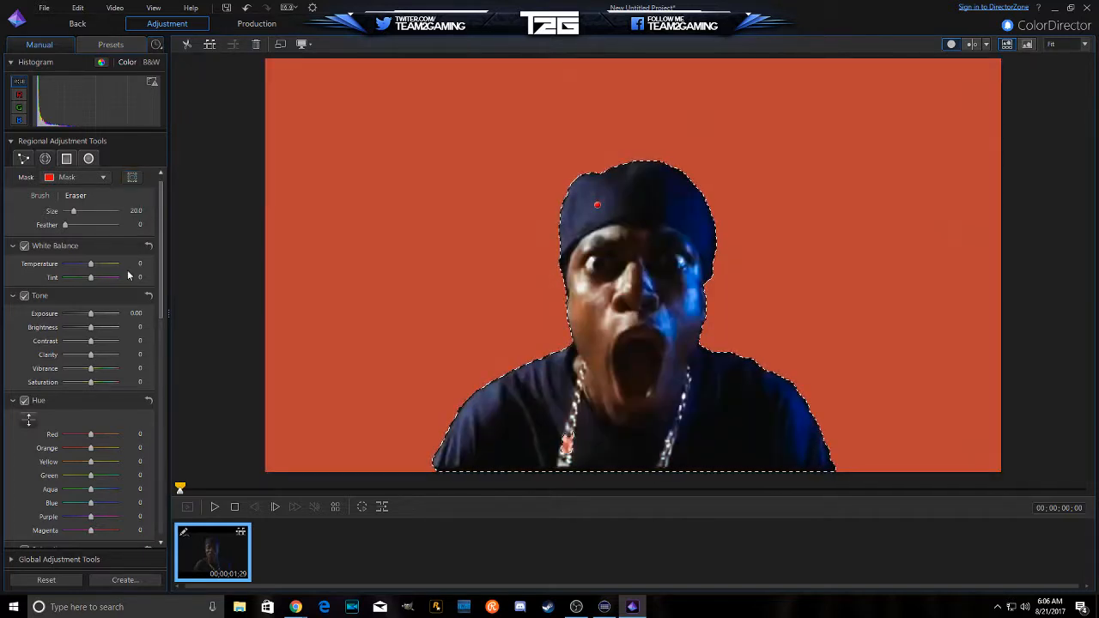
scroll(down, 3)
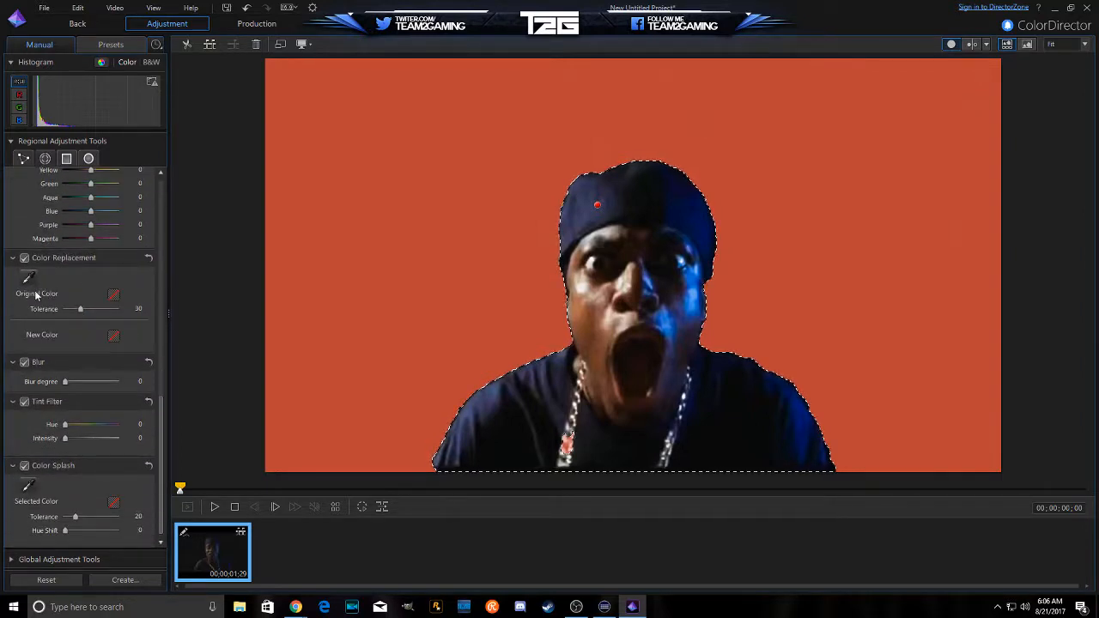
mouse_move(28, 275)
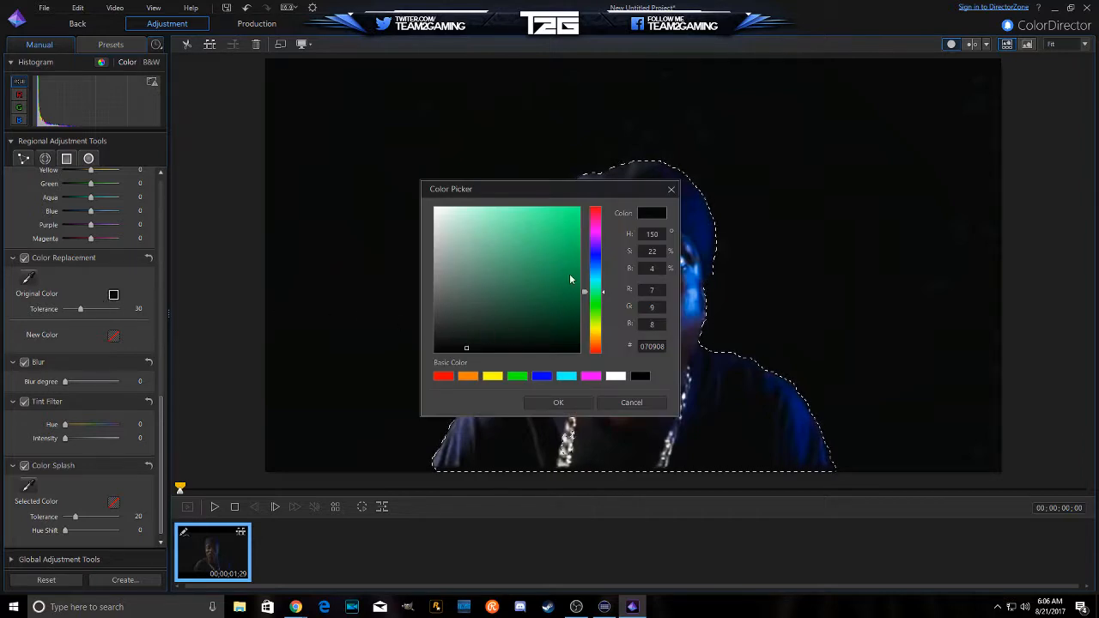
Step: Sample the black background and set pure green 00FF00 as its replacement colour
click(578, 219)
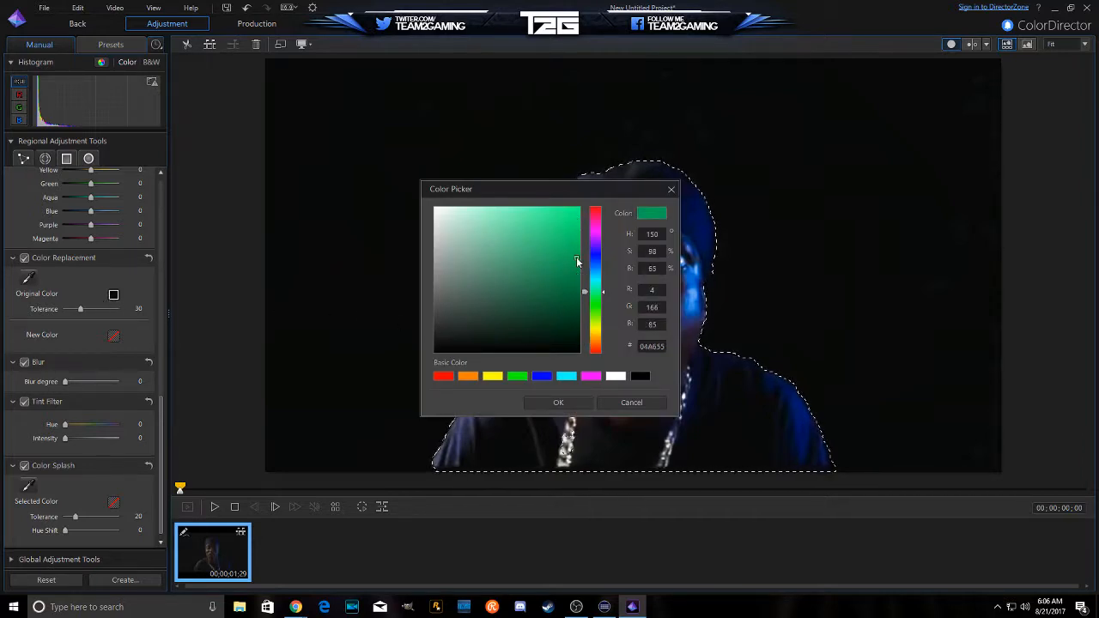
click(558, 402)
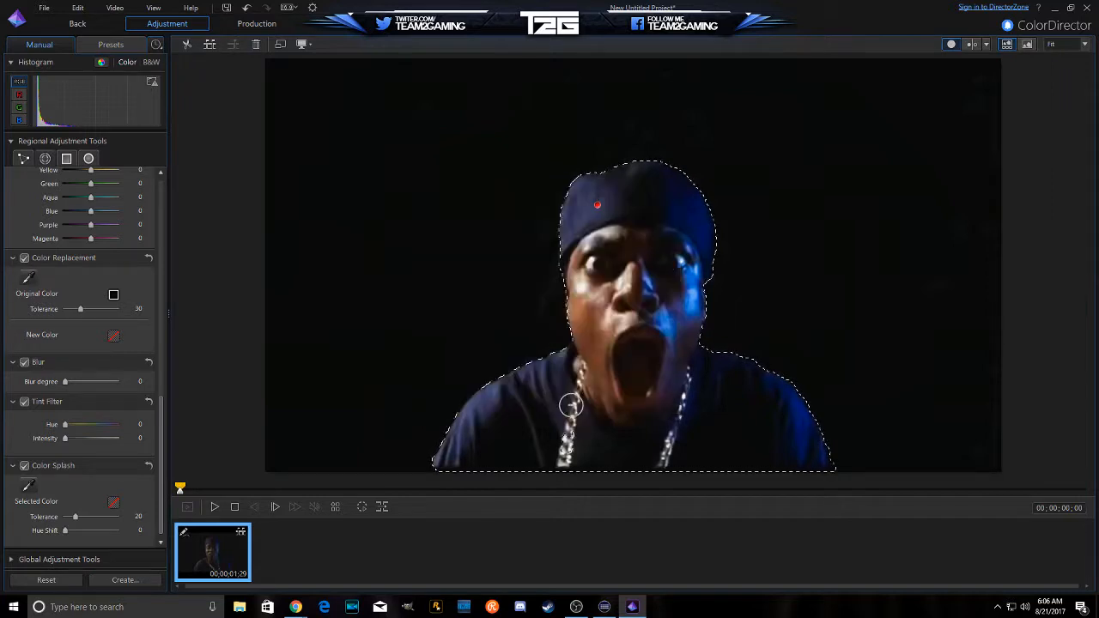
click(113, 294)
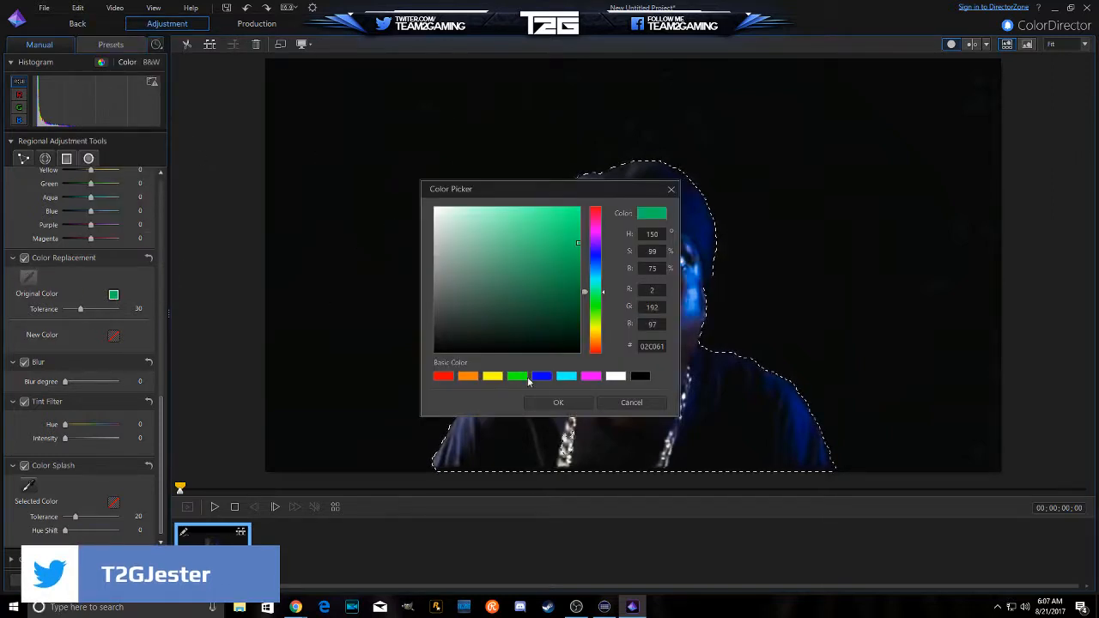
click(558, 403)
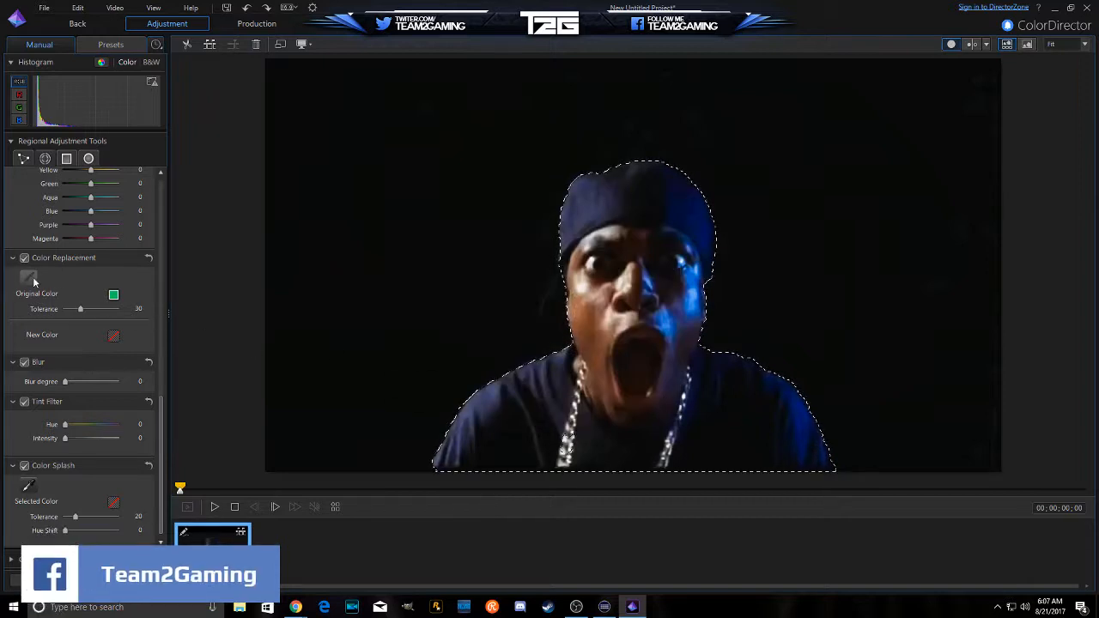
click(113, 294)
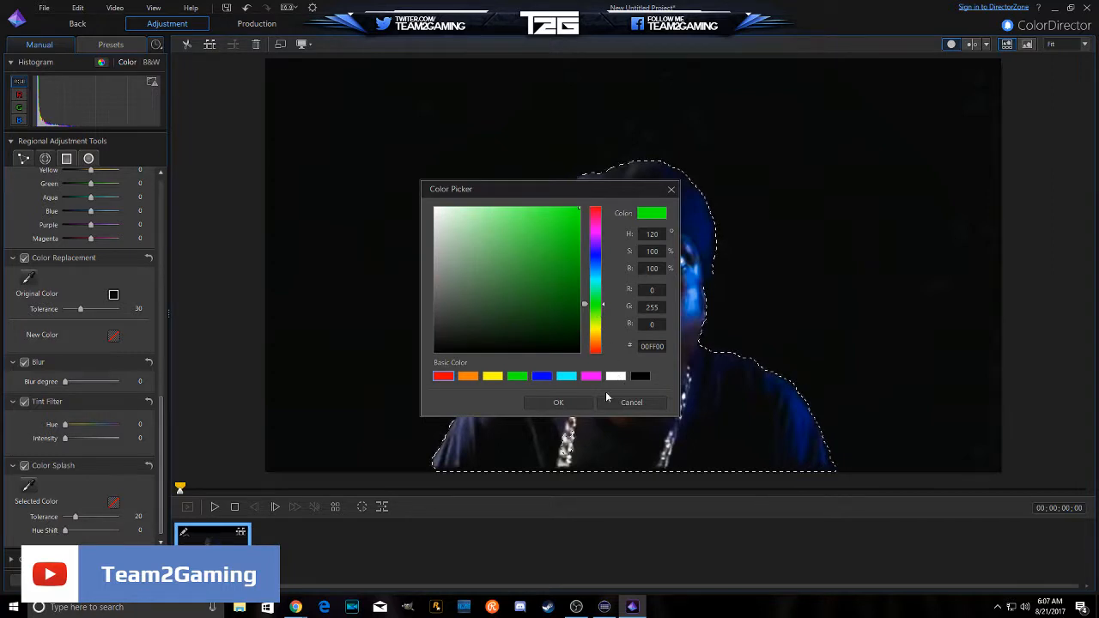
click(558, 402)
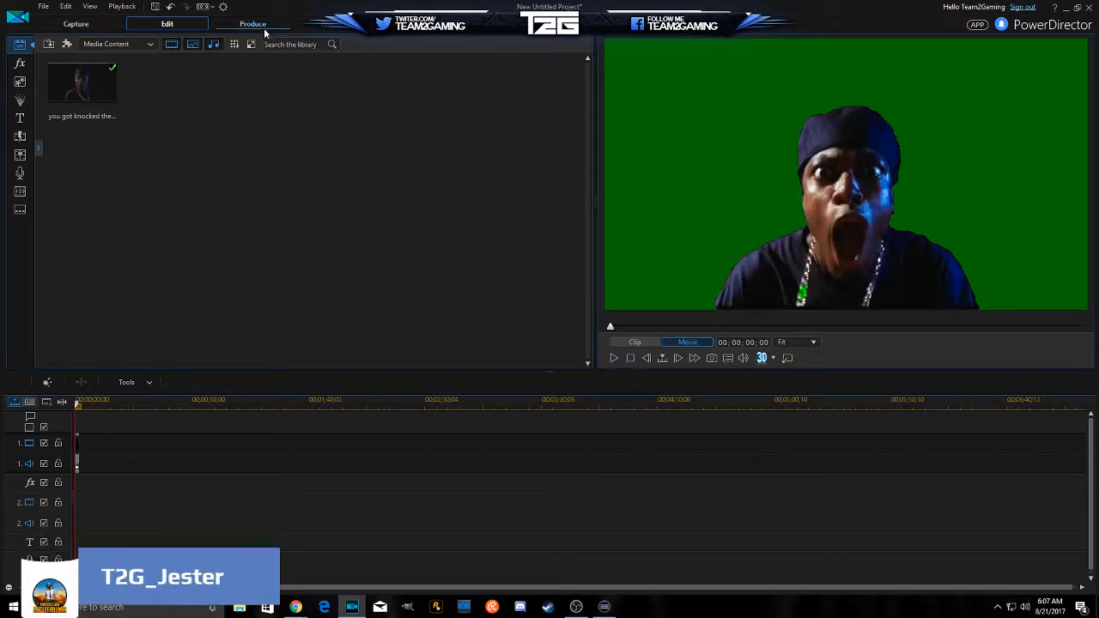
Step: Open Produce and choose H.264 AVC MP4 under Standard 2D
click(252, 23)
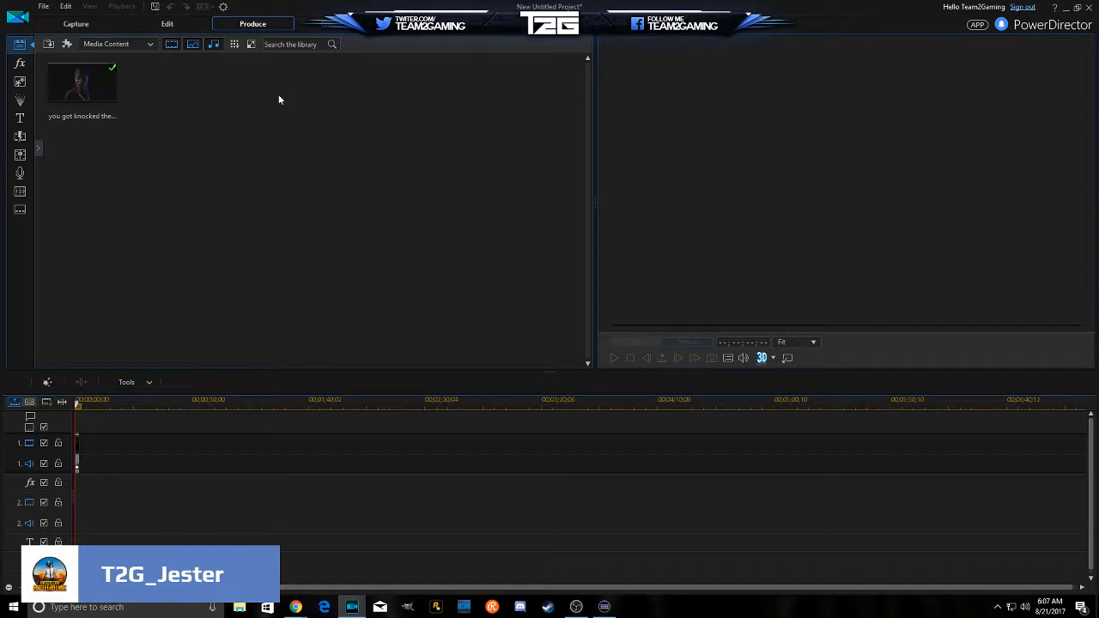
click(252, 23)
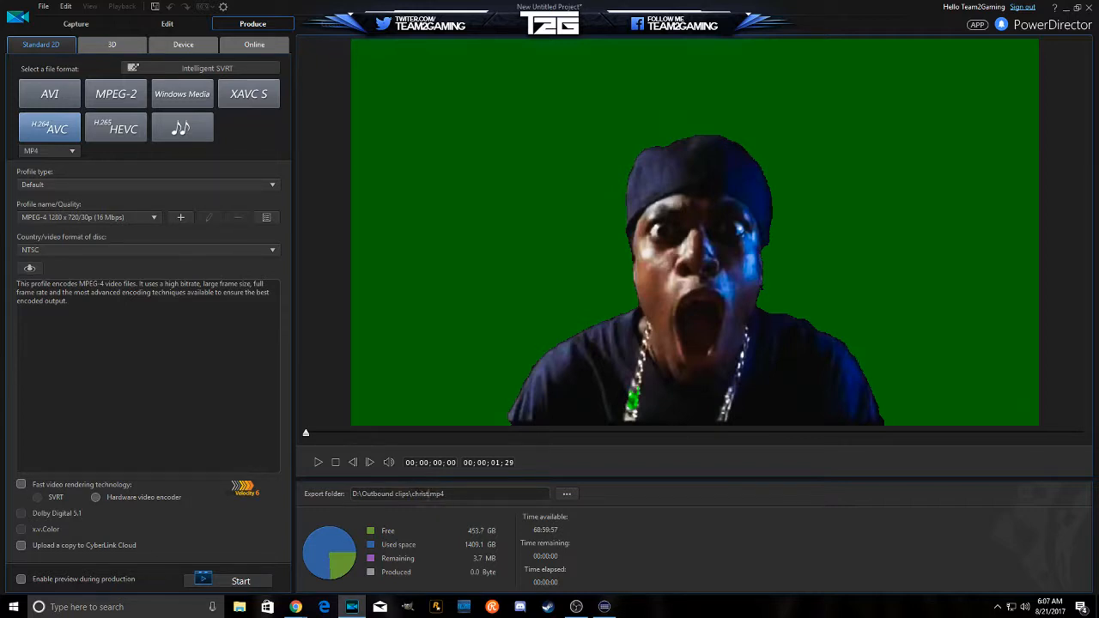
Step: Set the export target to tucker.mp4 on the Desktop and start producing the video
click(565, 493)
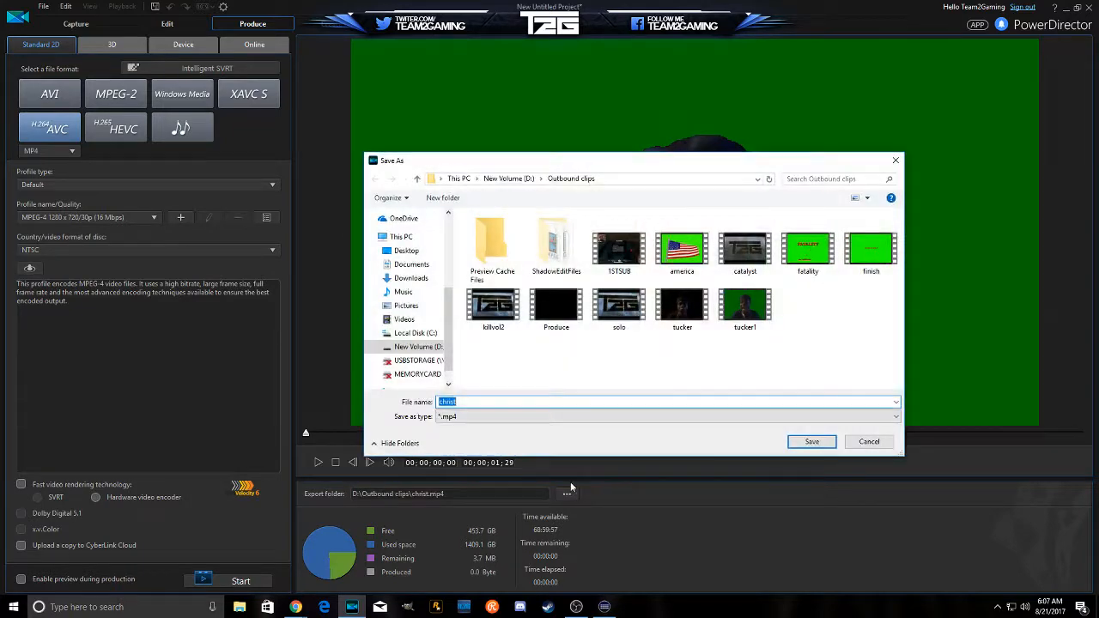
click(406, 250)
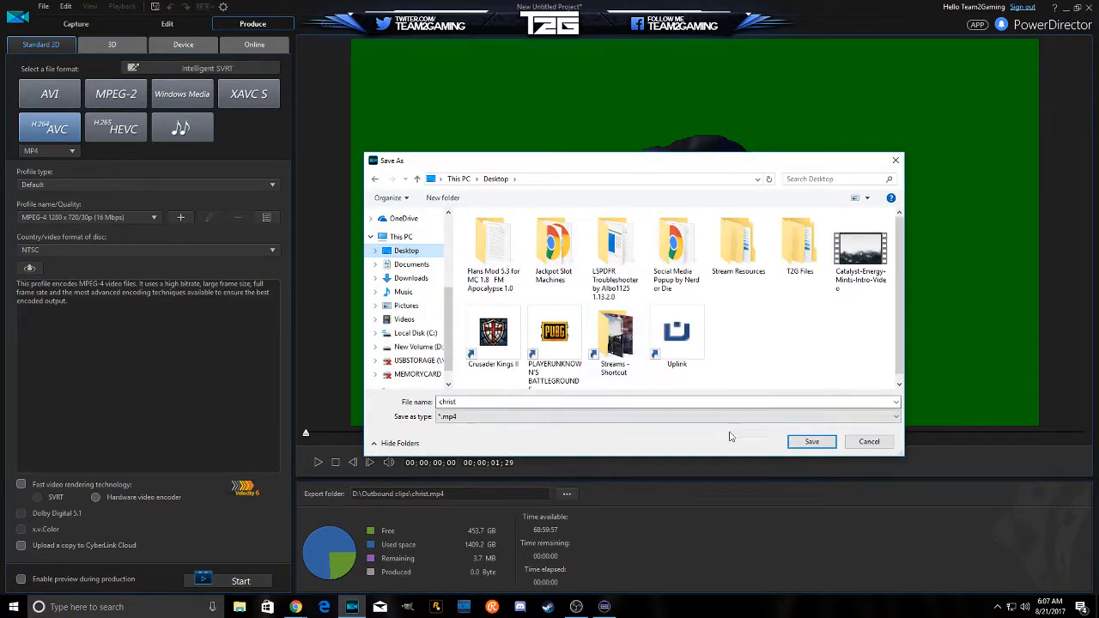
click(811, 442)
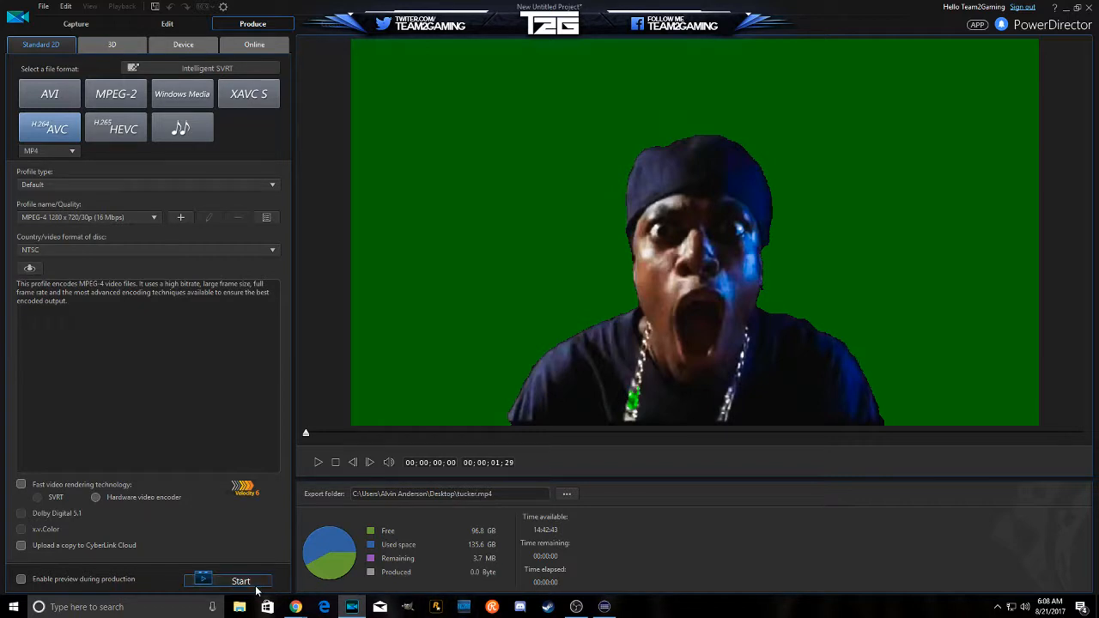
click(240, 581)
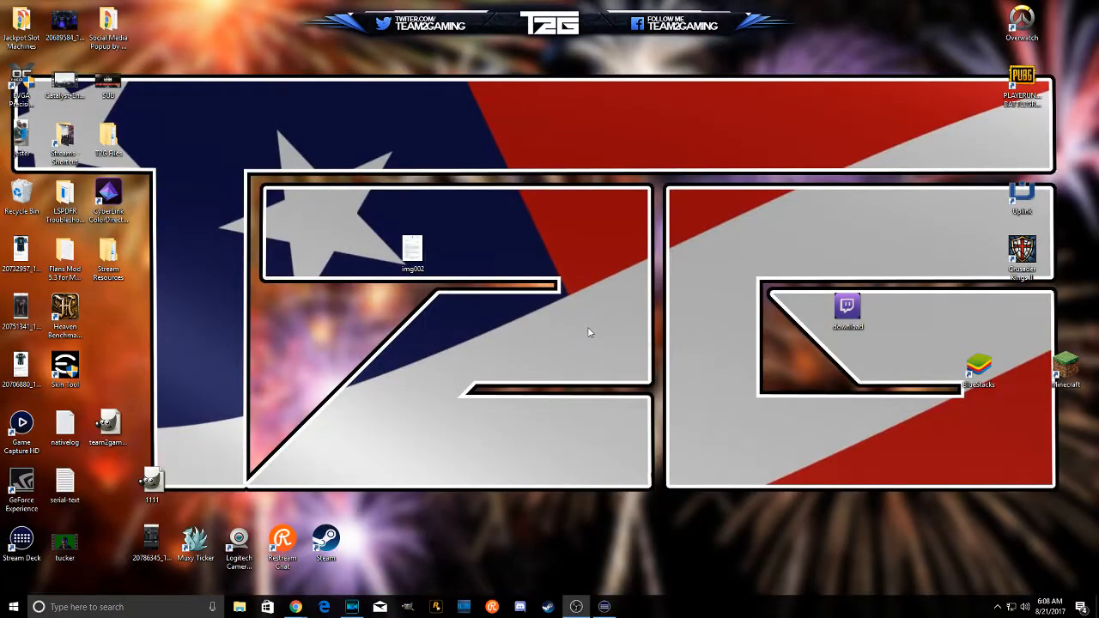
click(65, 541)
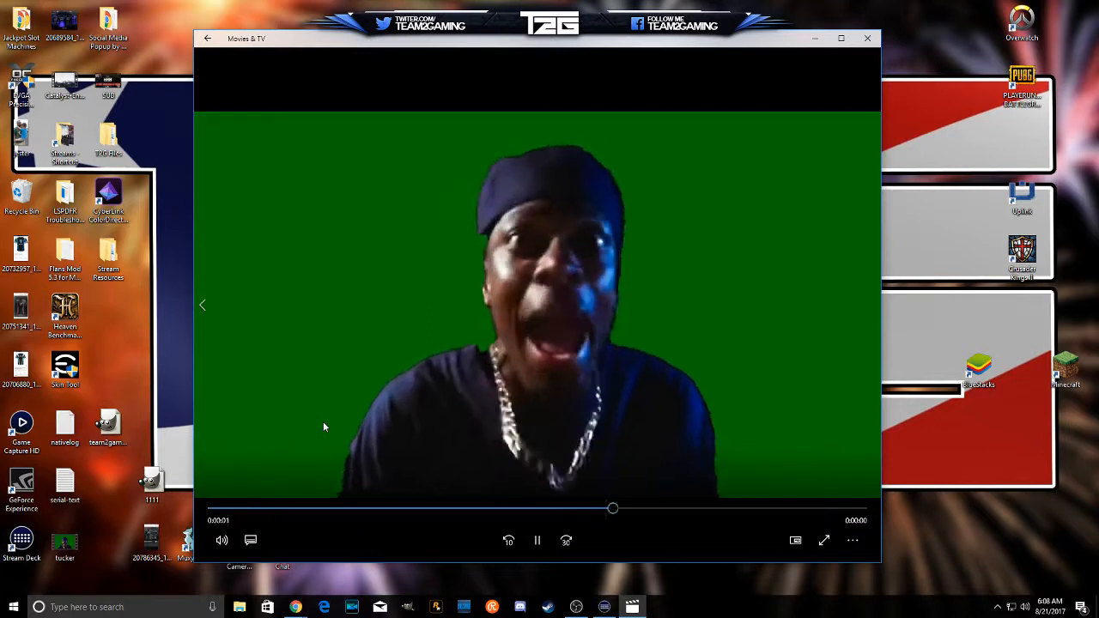
click(536, 540)
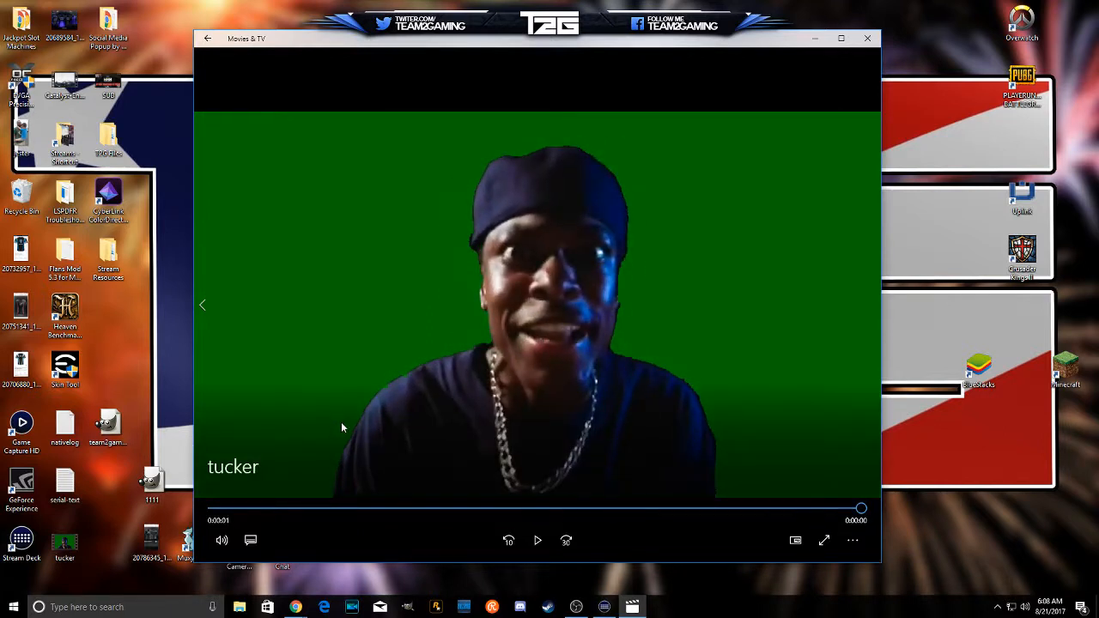
mouse_move(867, 39)
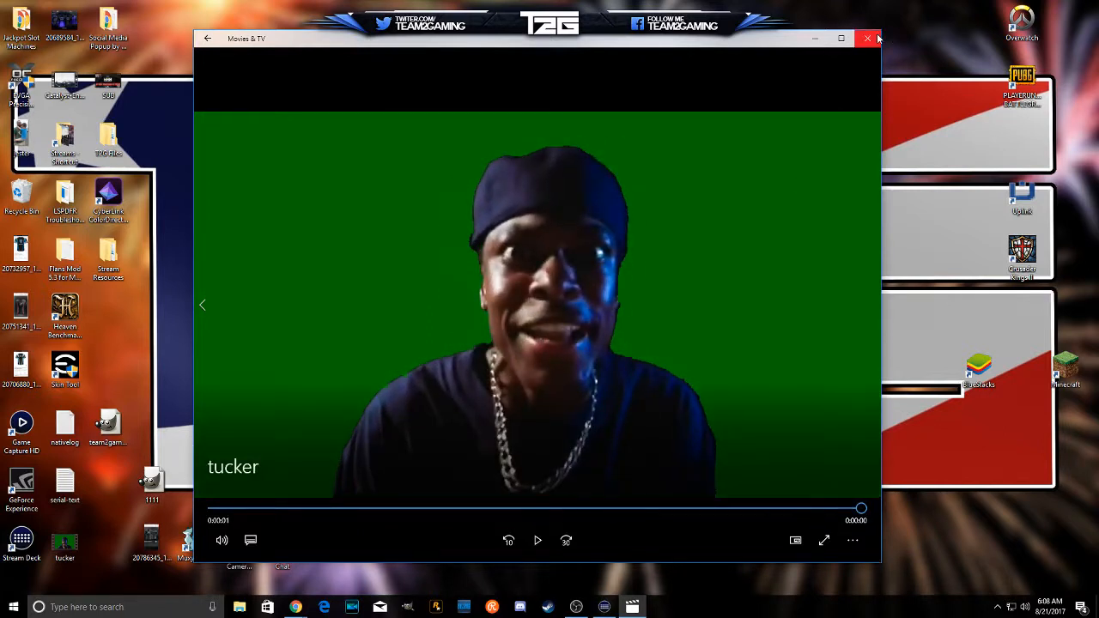
click(868, 39)
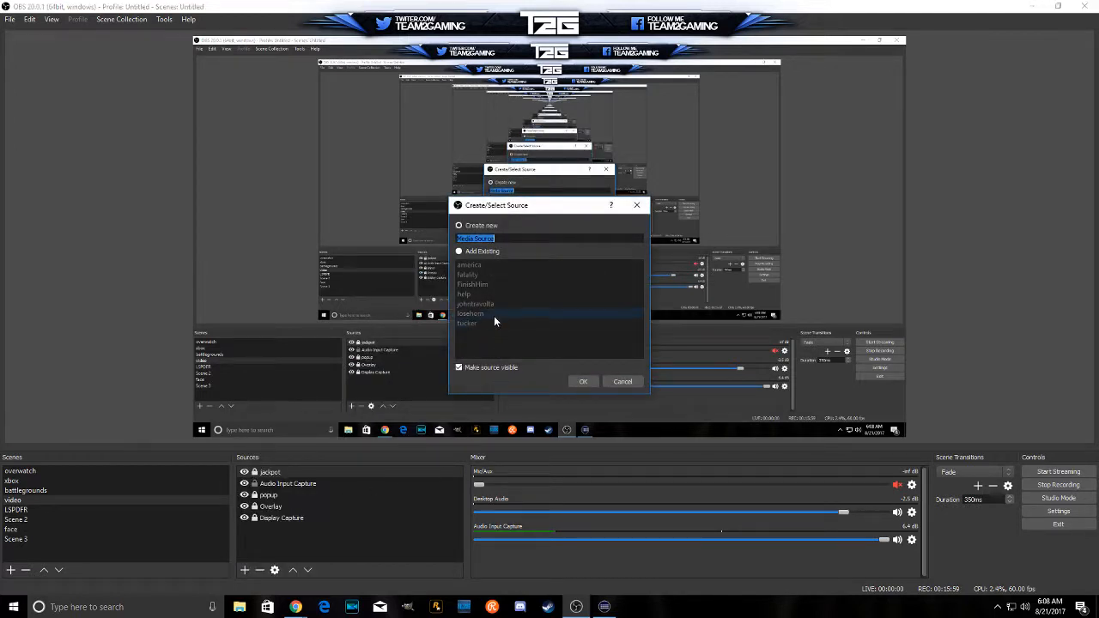
Step: Create media source 'ct' playing Desktop\tucker.mp4 with Loop enabled
click(583, 382)
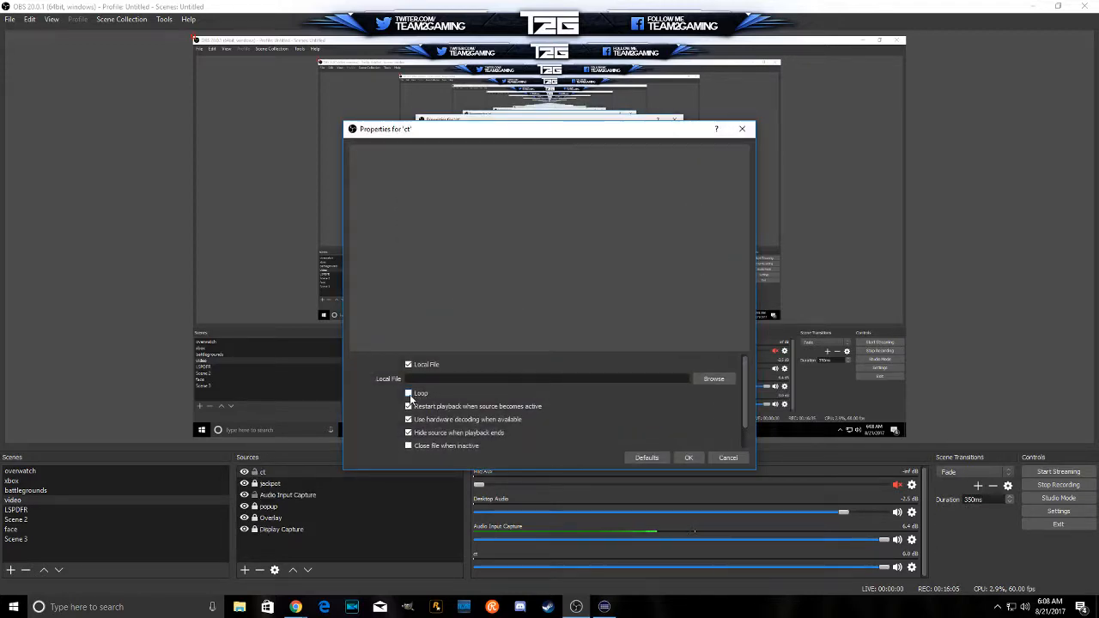
click(713, 378)
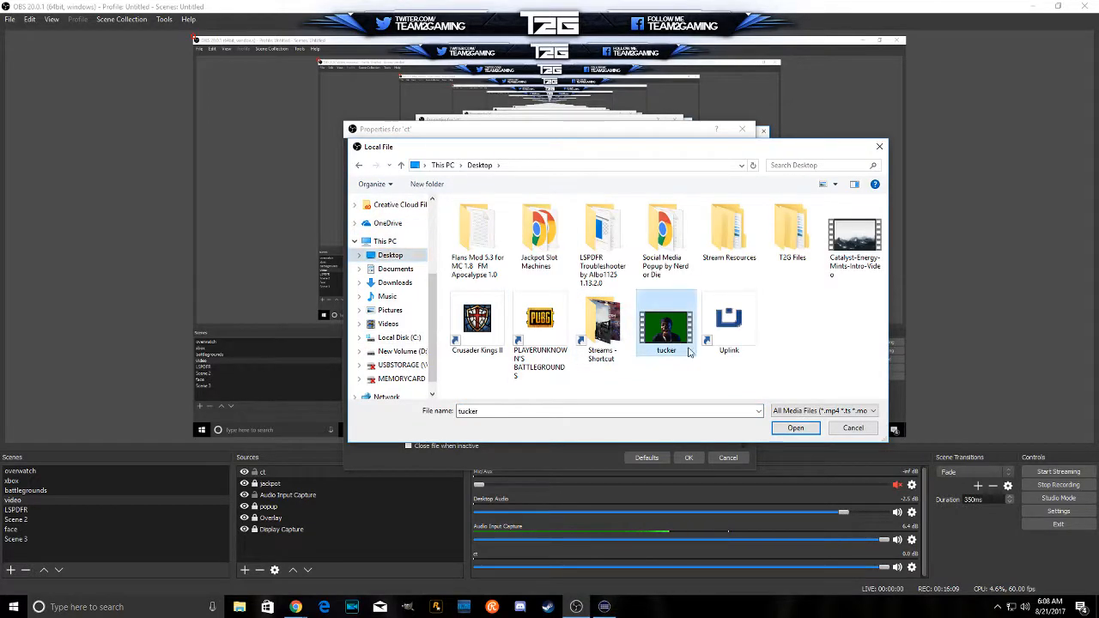
click(794, 428)
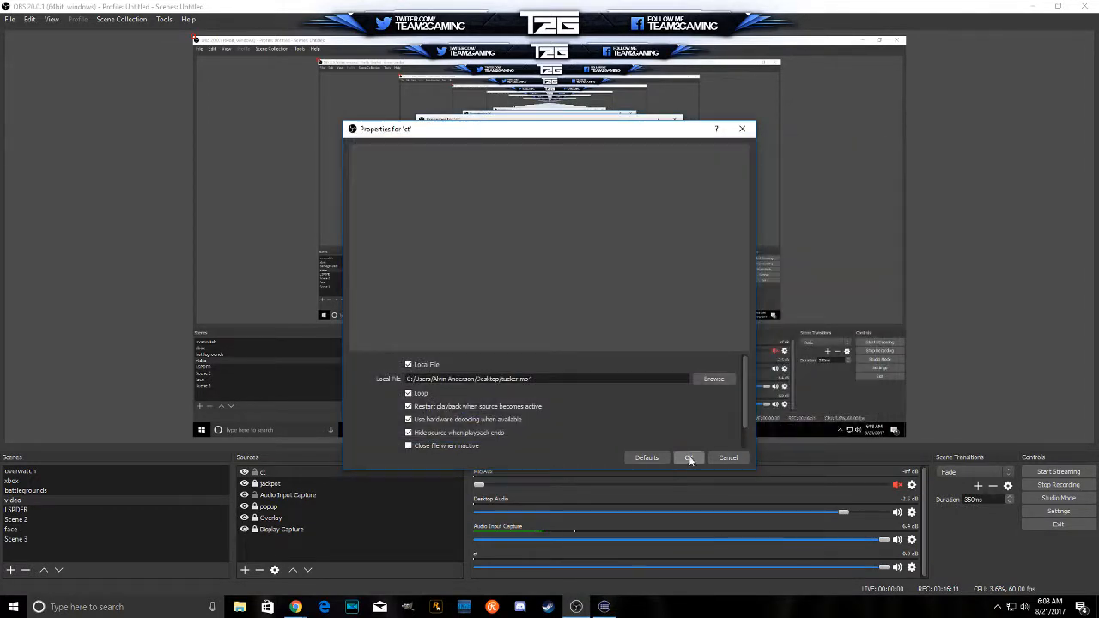
click(689, 458)
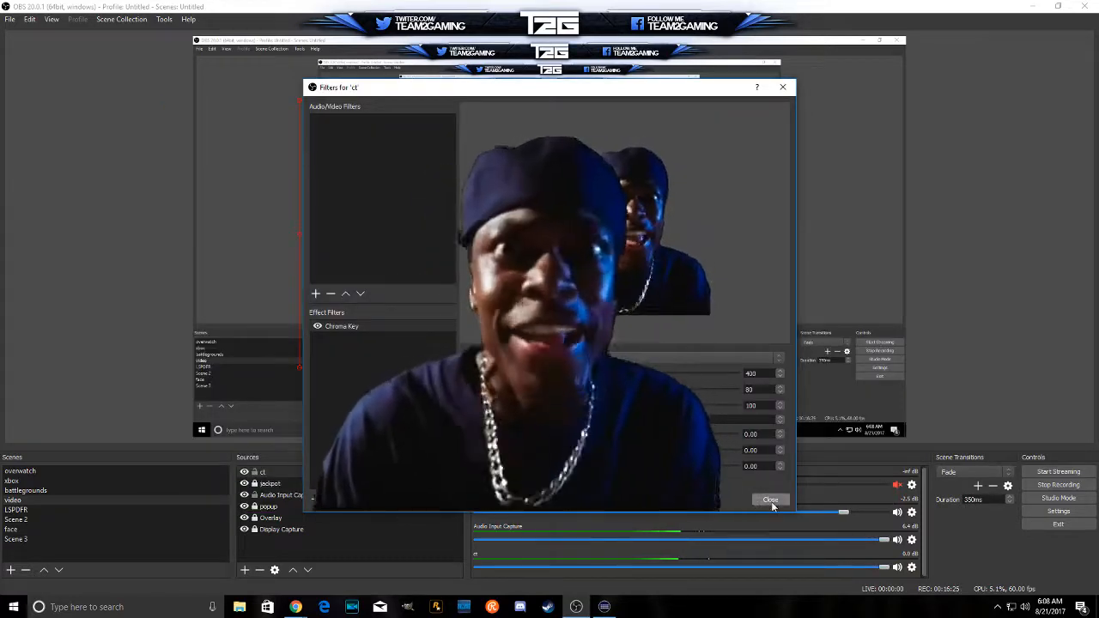
Step: Close the ct Filters window once the Chroma Key filter is added
click(770, 499)
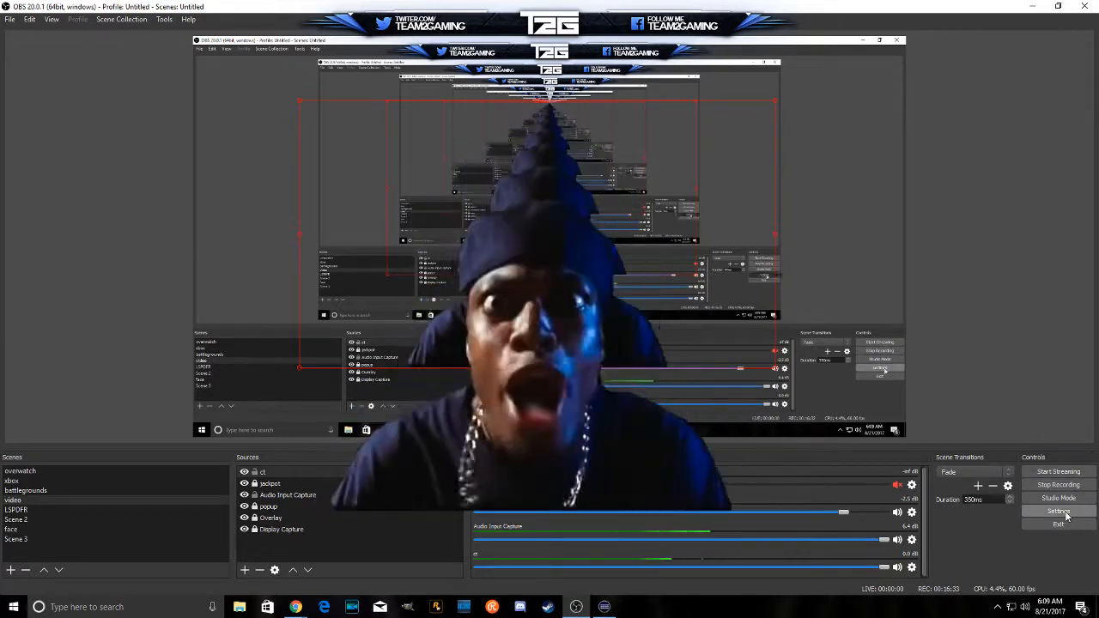
Step: Browse the Hotkeys settings, scrolling through the scene source show/hide bindings
click(1058, 511)
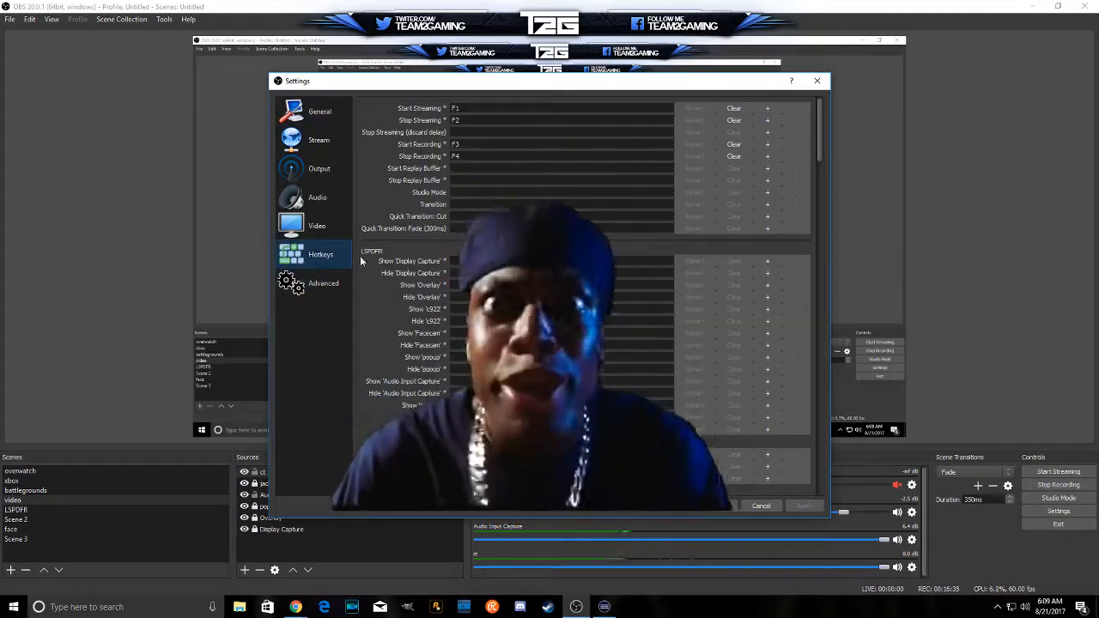
scroll(down, 3)
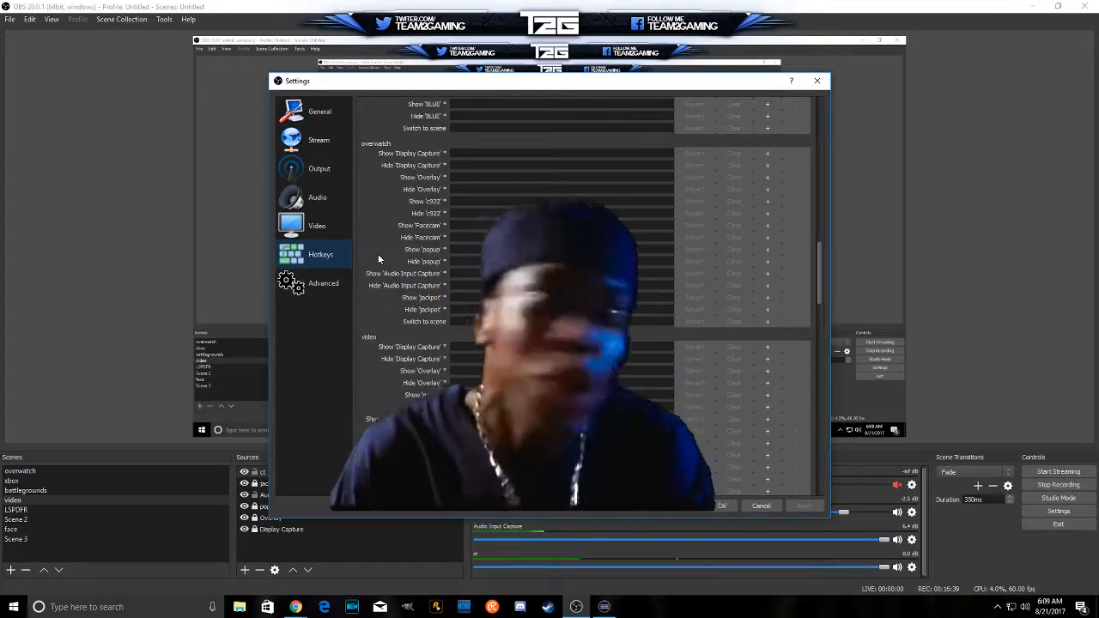
scroll(down, 3)
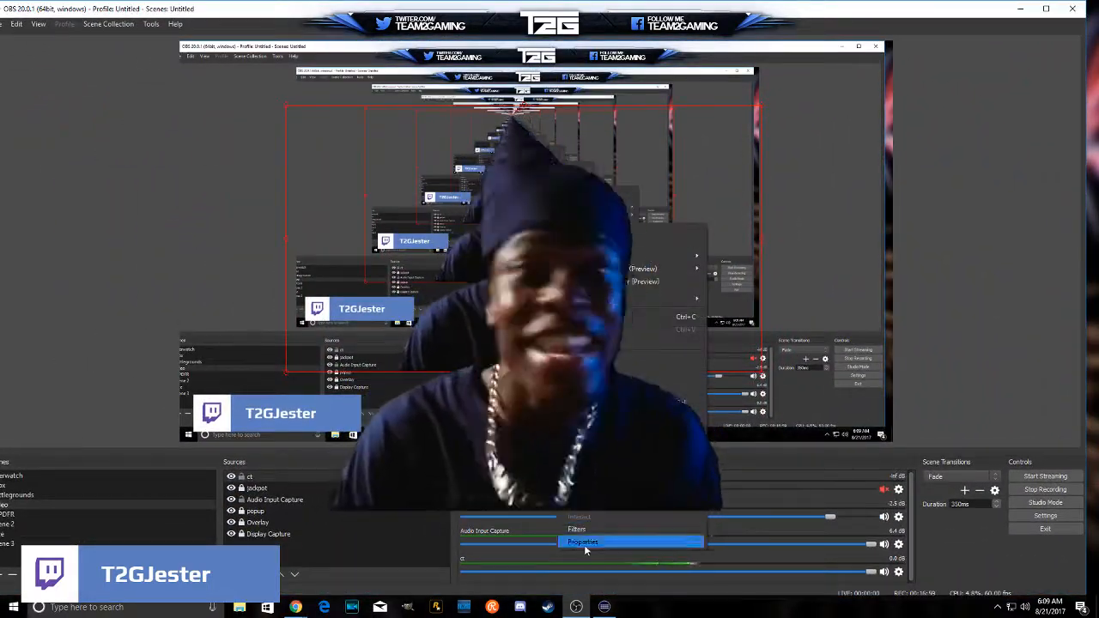
Step: Open the source's Properties from the mixer before minimizing OBS
click(582, 542)
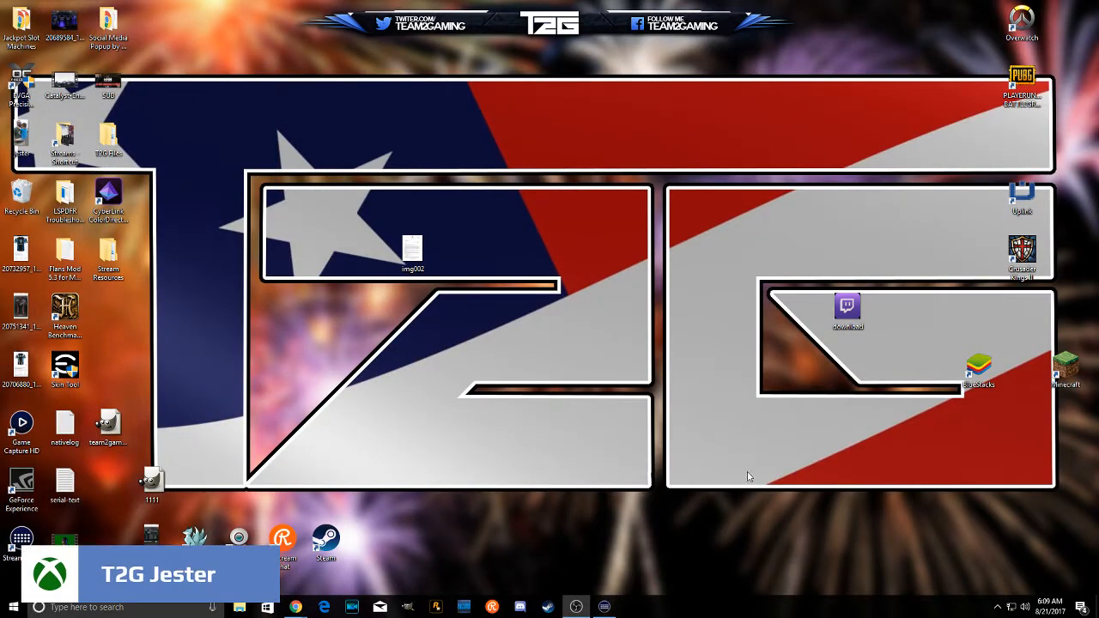
mouse_move(171, 518)
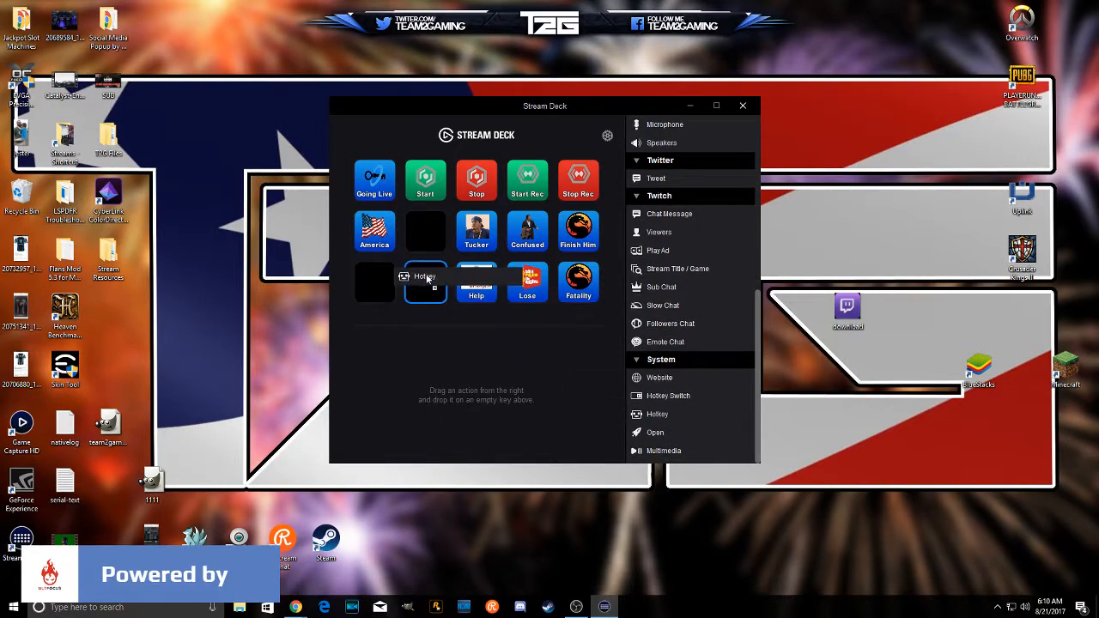
Step: Add a Hotkey action titled 't' to an empty key, sending Ctrl+0
click(426, 282)
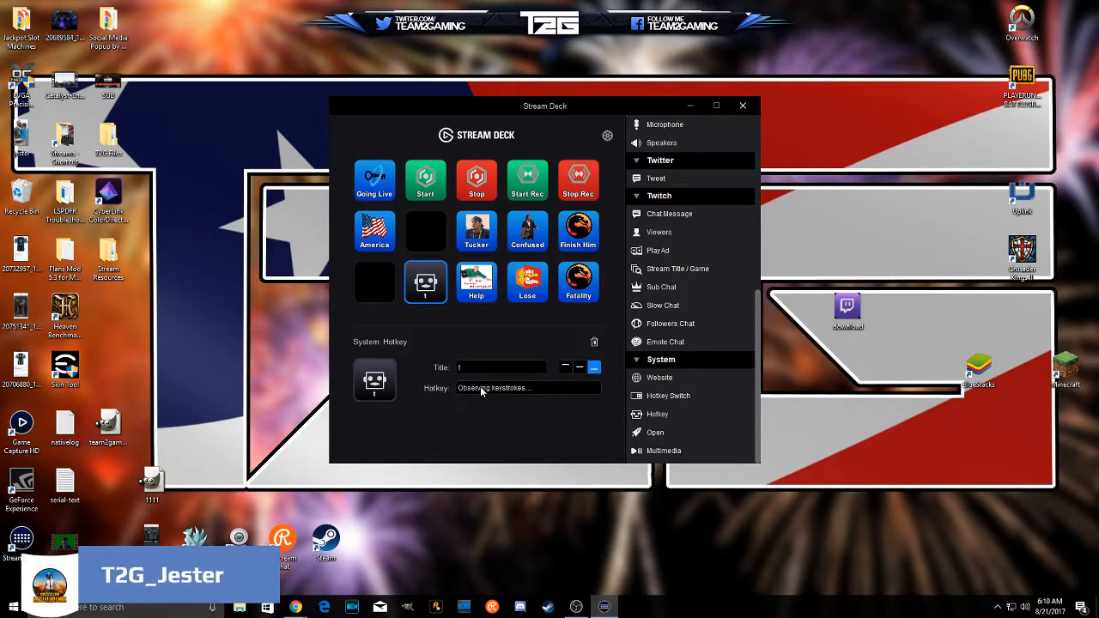
key(ctrl+0)
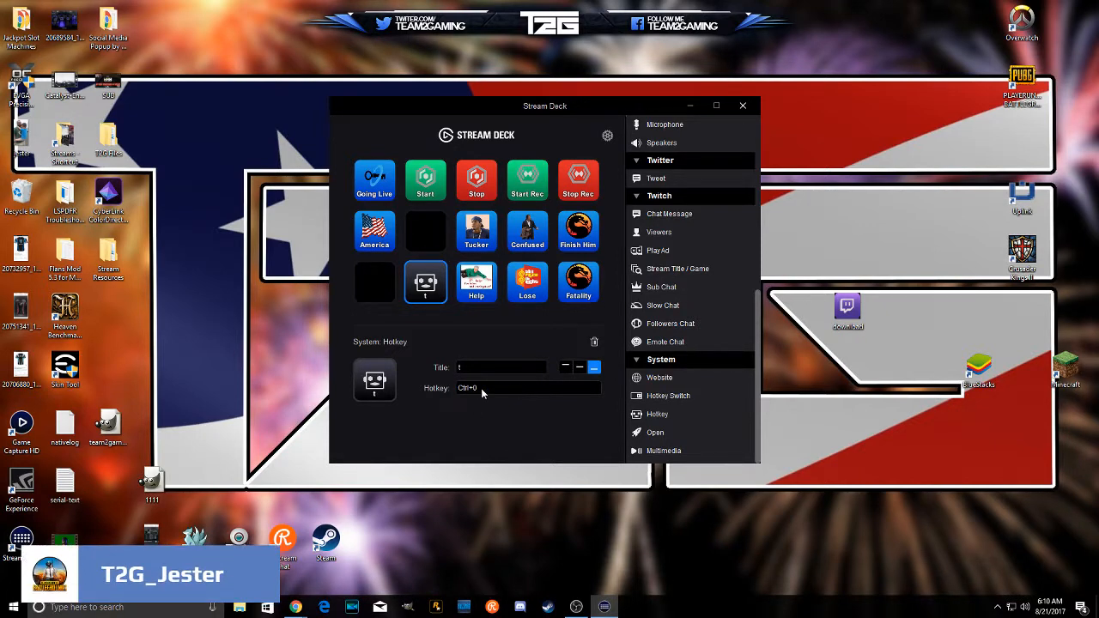
click(374, 380)
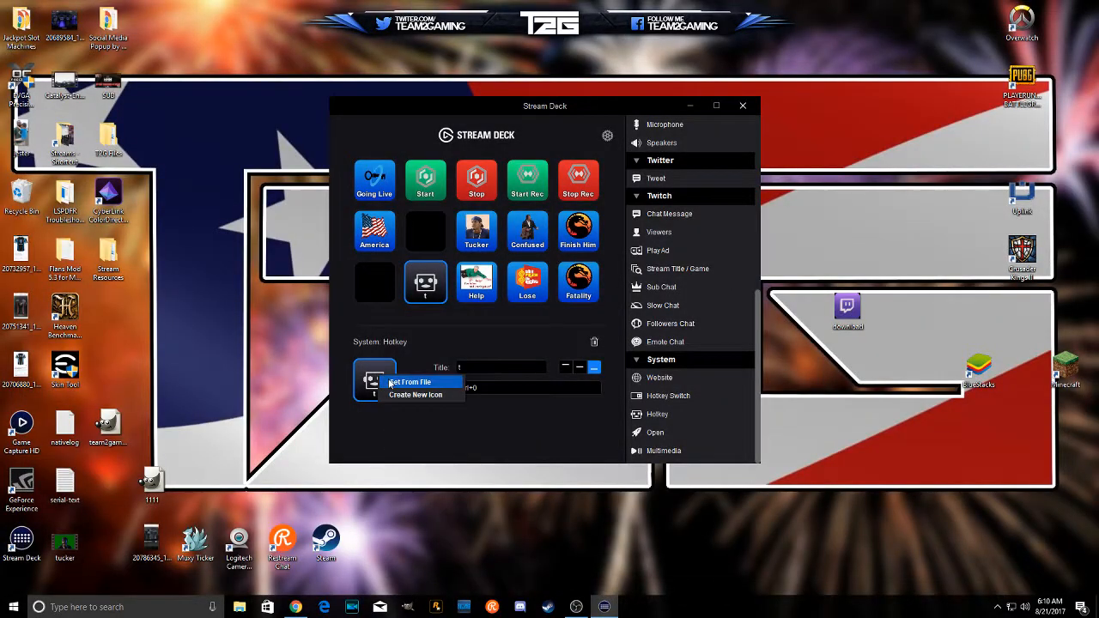
Step: Give the 't' key the streamdeck_key (16) portrait icon, then delete the action
click(409, 382)
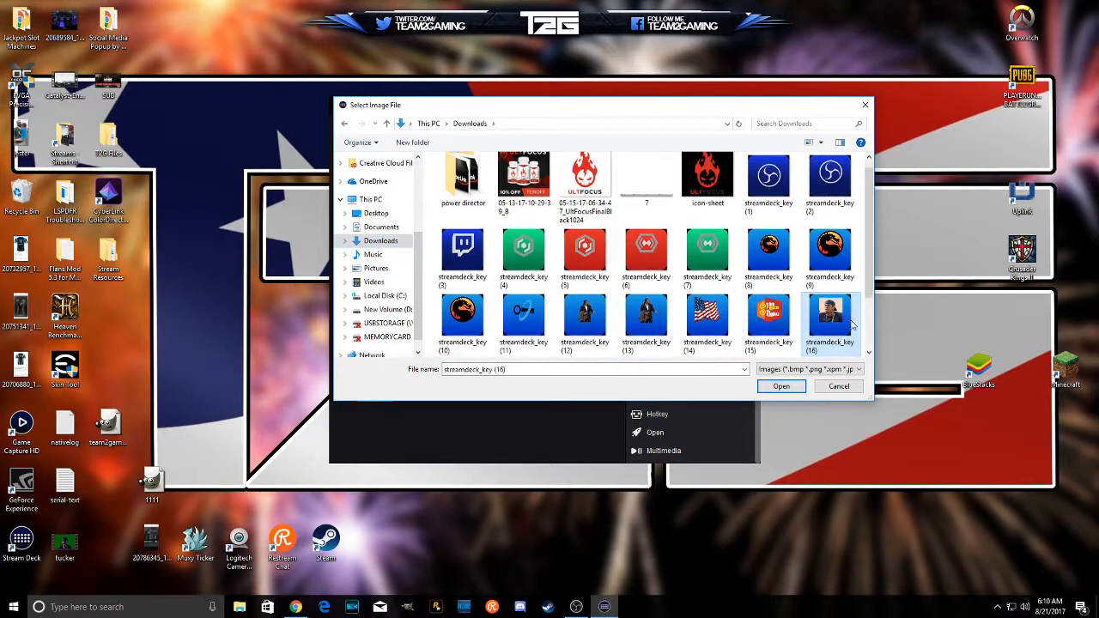
click(780, 387)
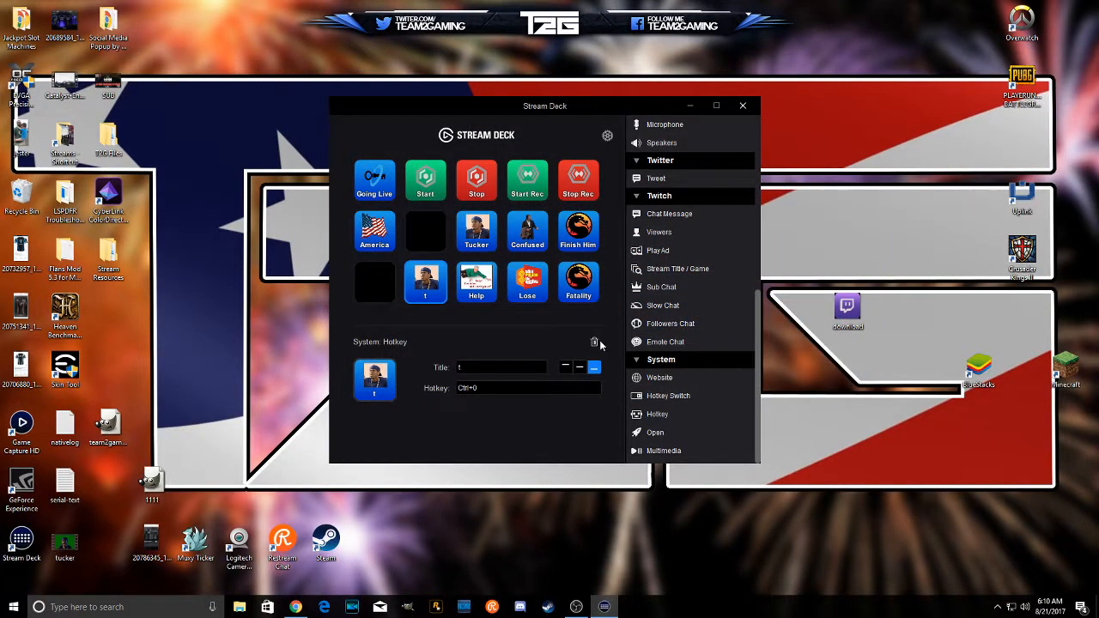
click(594, 342)
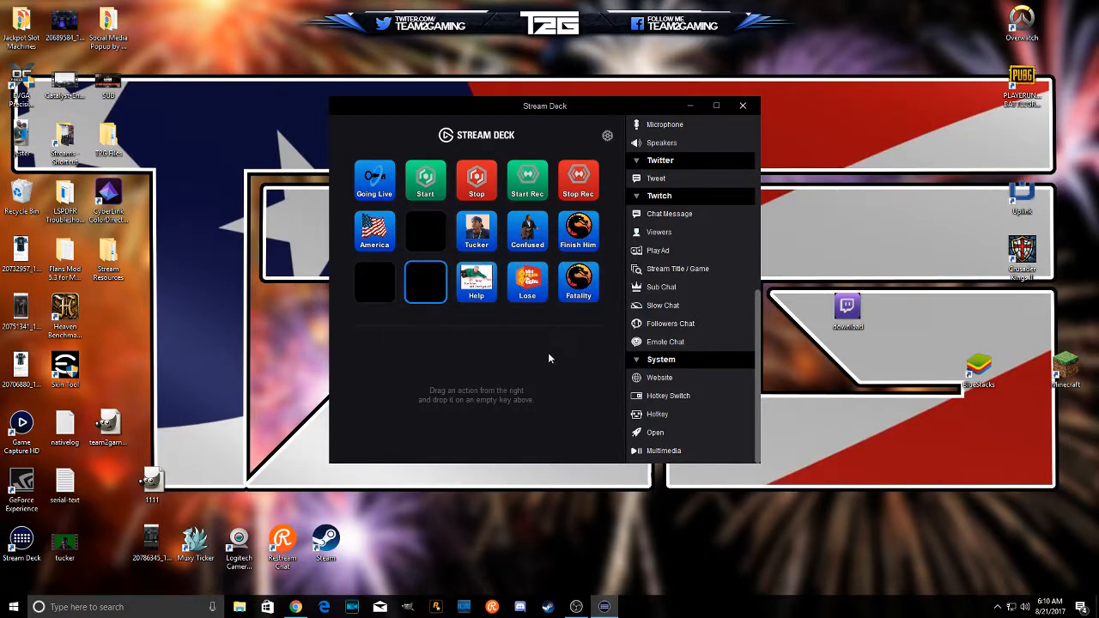